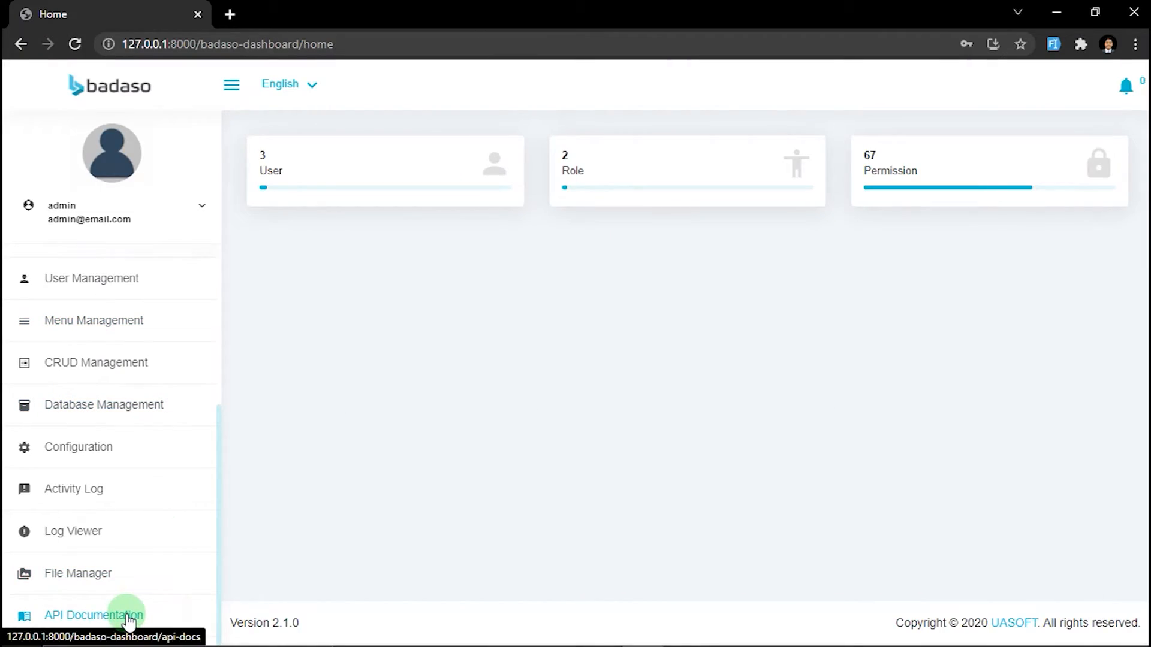
# - Browse the Swagger endpoint list from auth down to the food-categories section
pyautogui.click(92, 615)
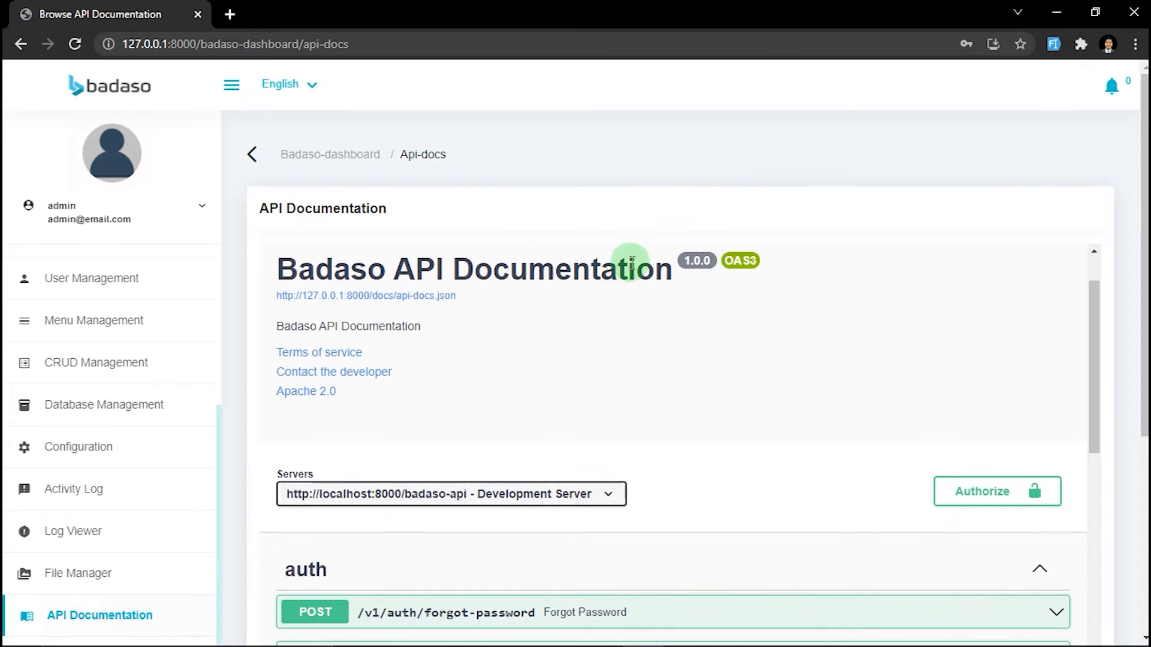
pyautogui.moveTo(881, 231)
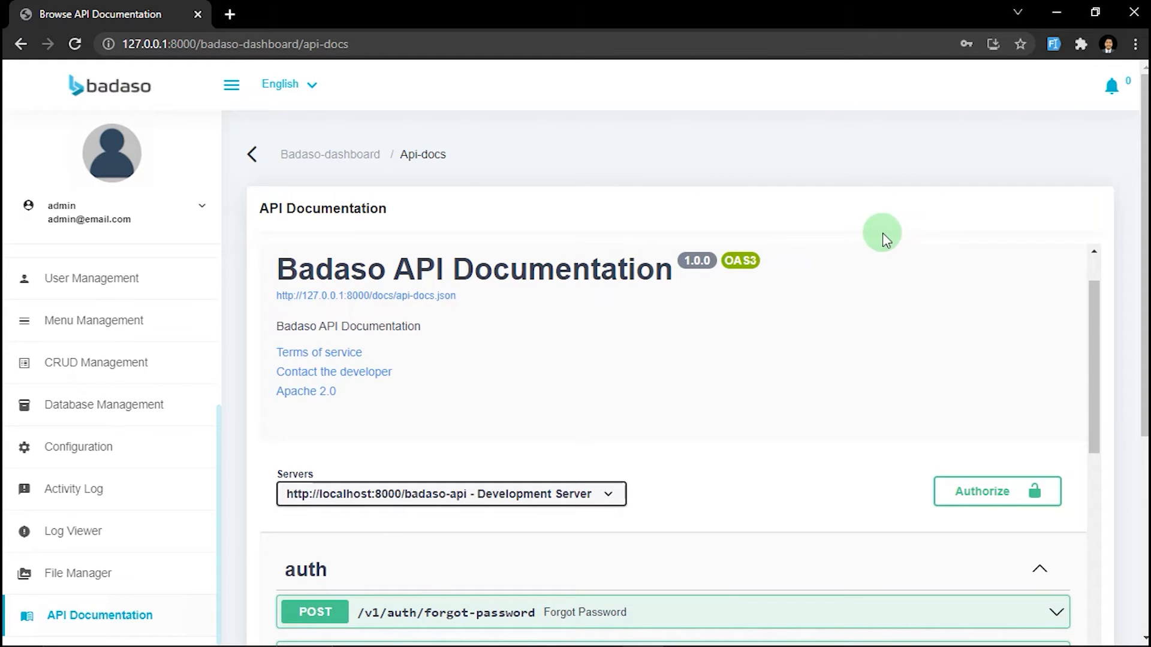
pyautogui.scroll(-3)
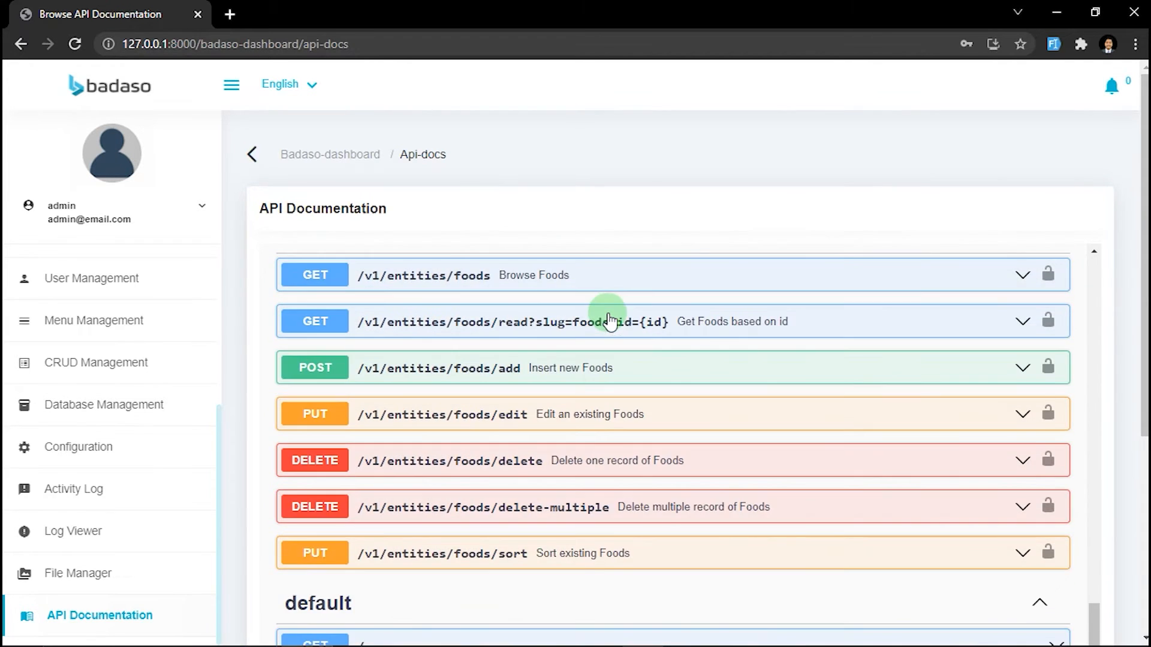
pyautogui.scroll(-3)
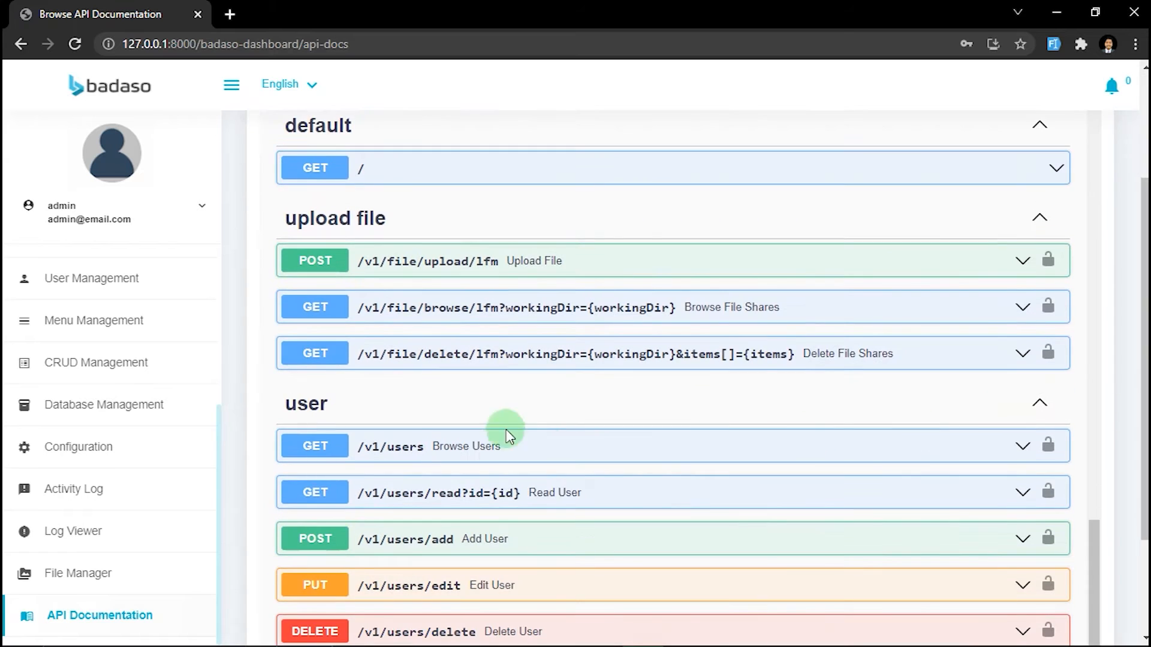
pyautogui.moveTo(350, 410)
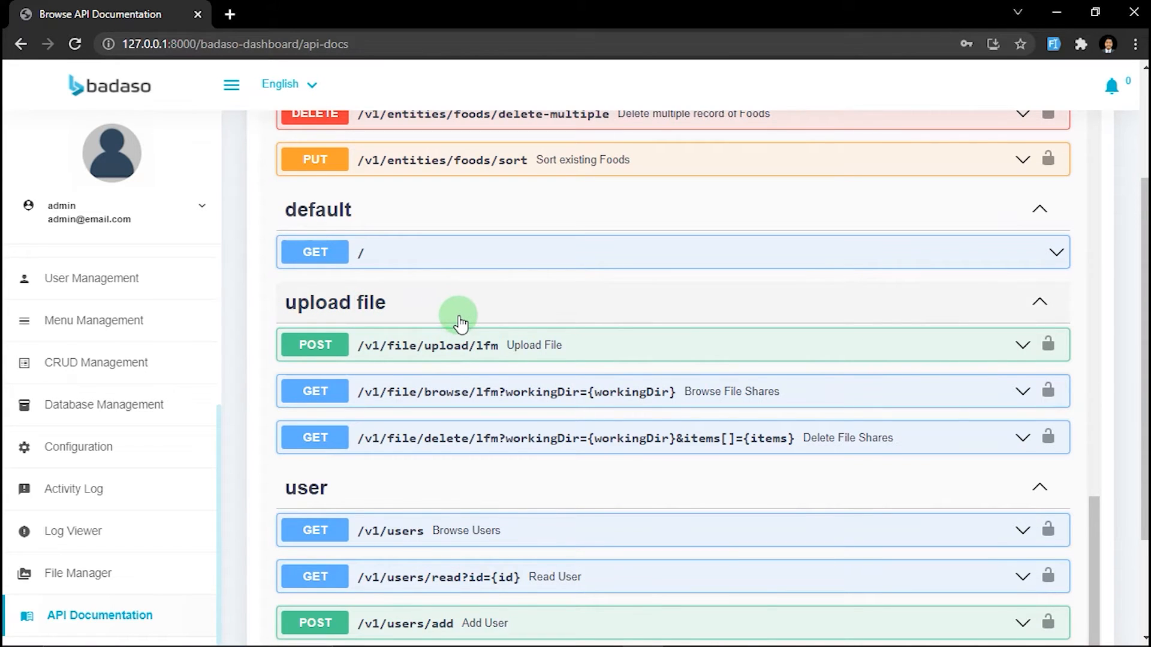
pyautogui.moveTo(553, 352)
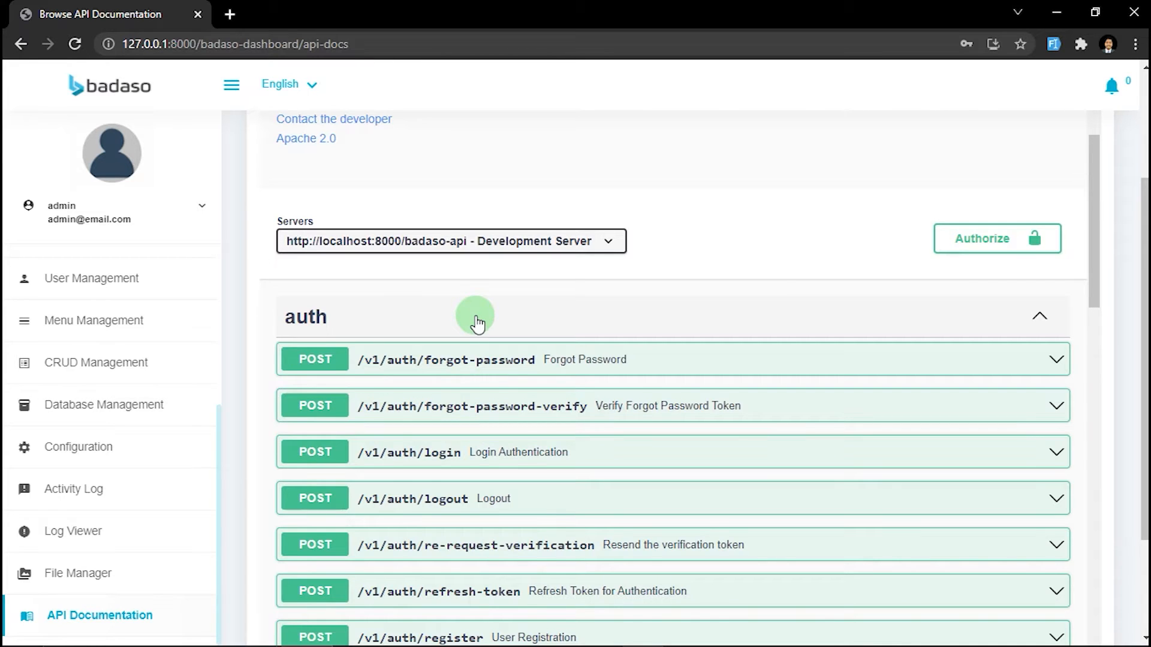
pyautogui.scroll(-3)
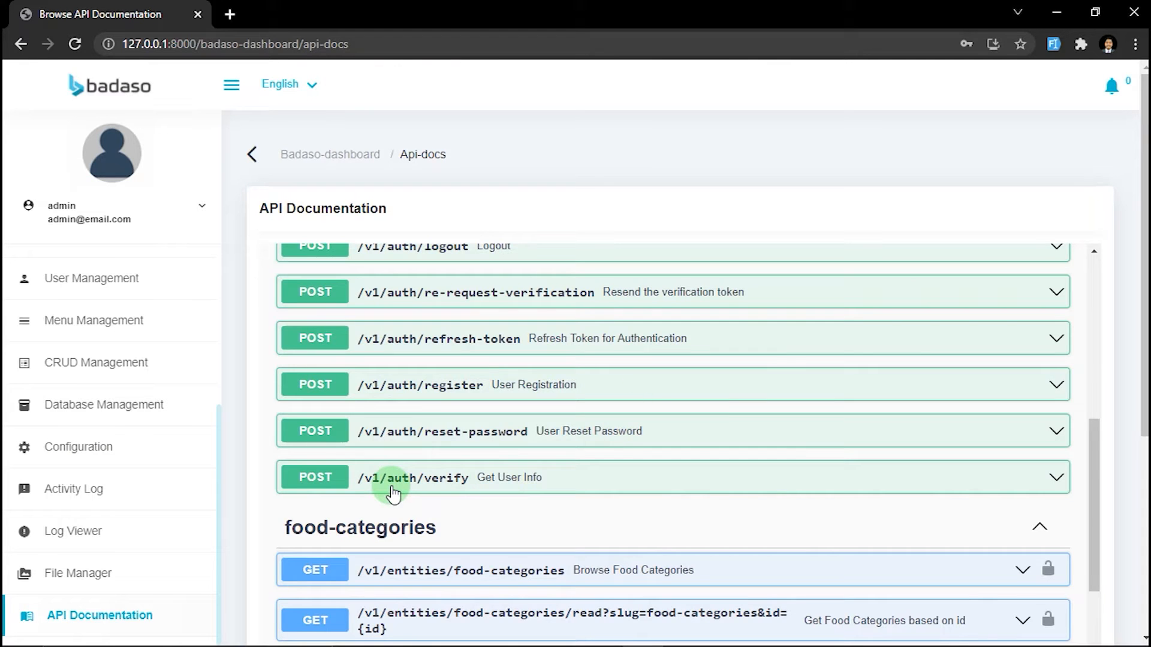
pyautogui.moveTo(370, 489)
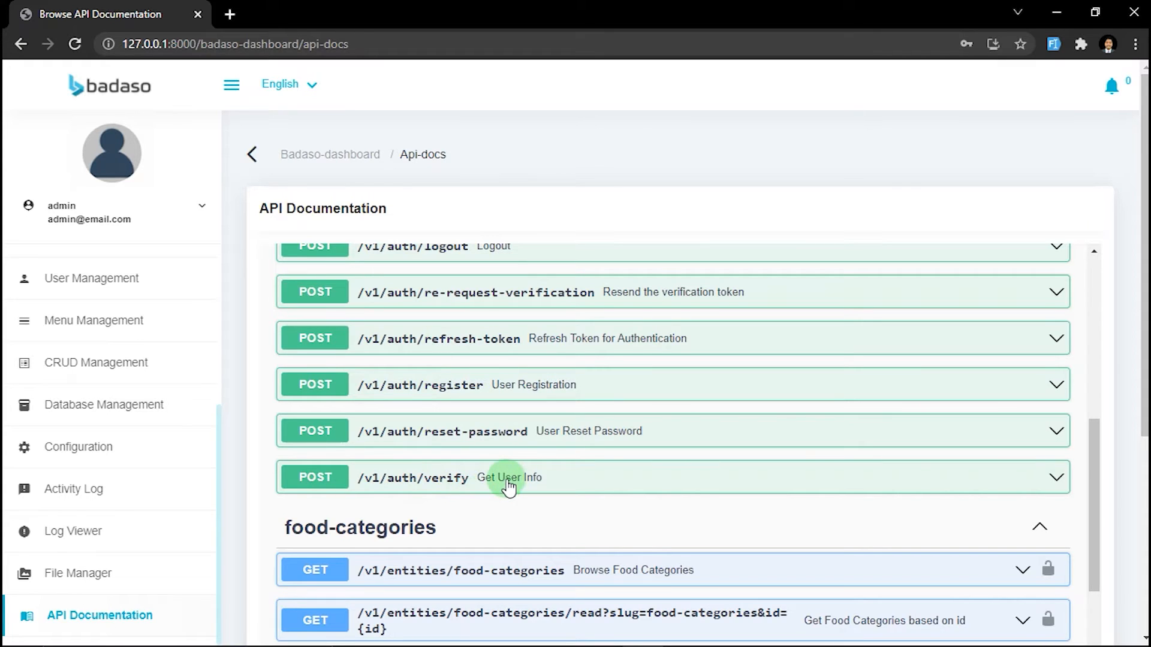
pyautogui.moveTo(577, 473)
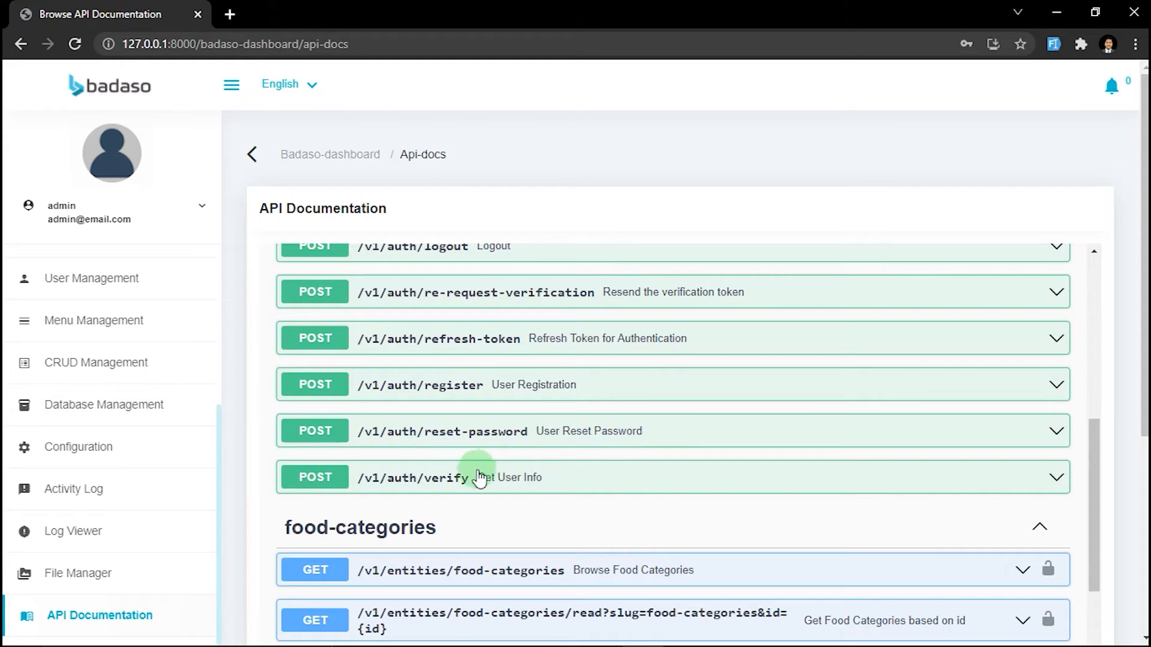
pyautogui.moveTo(450, 504)
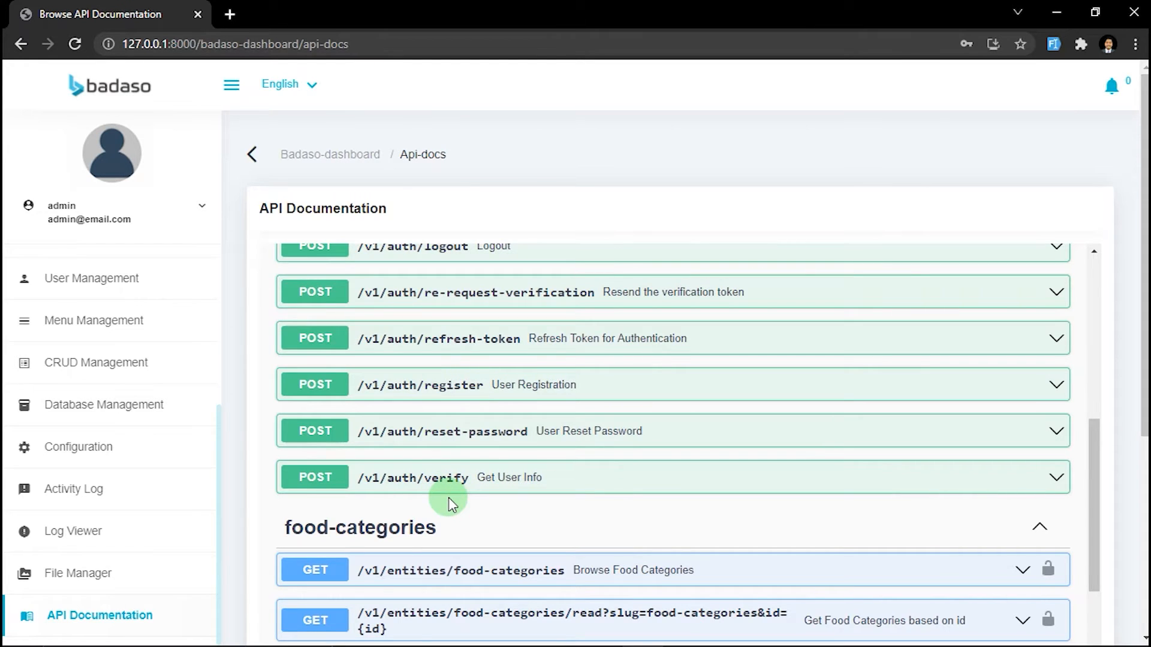
pyautogui.moveTo(98, 456)
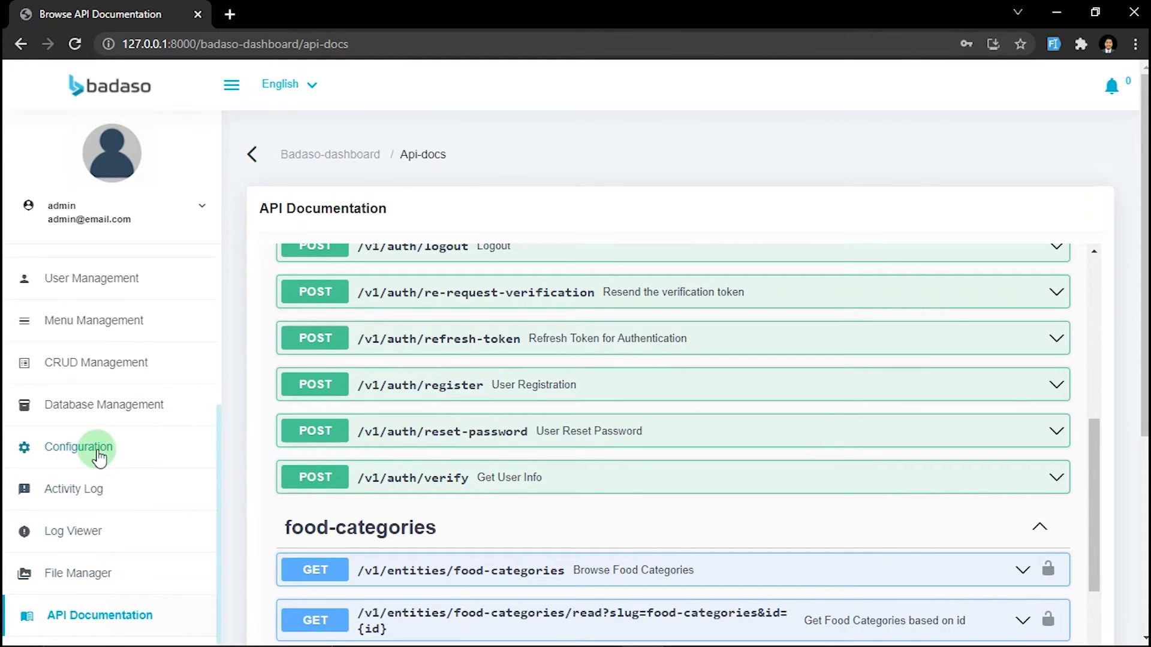
# - Switch off 'Should verify email after register' and update the configurations
pyautogui.click(79, 447)
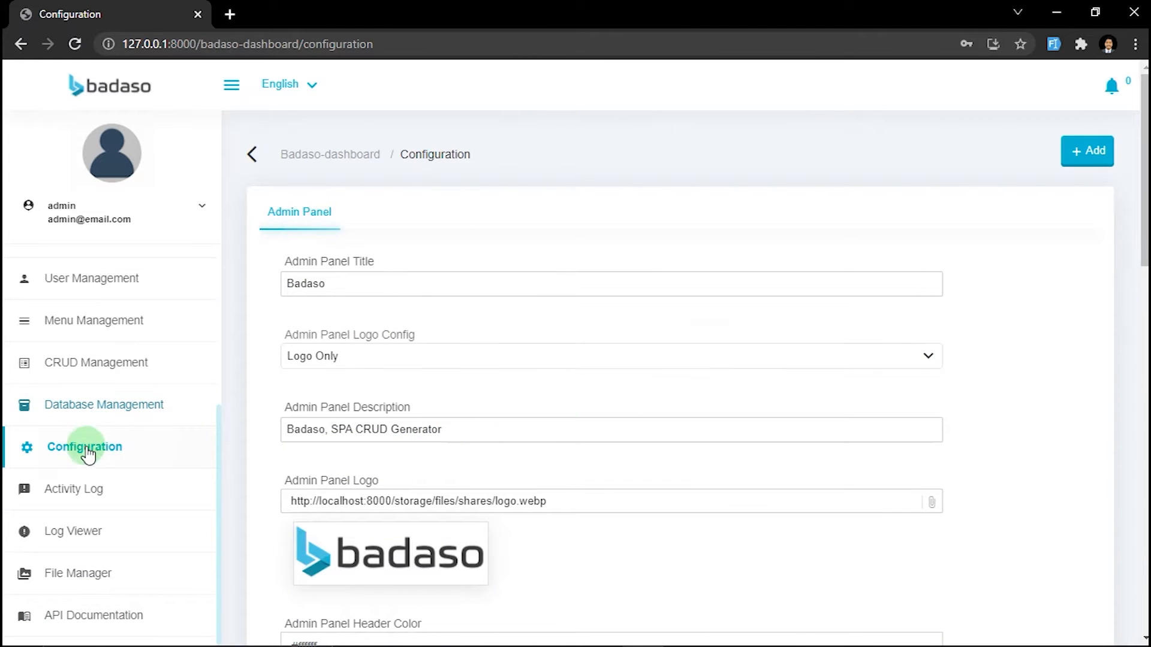
pyautogui.scroll(-3)
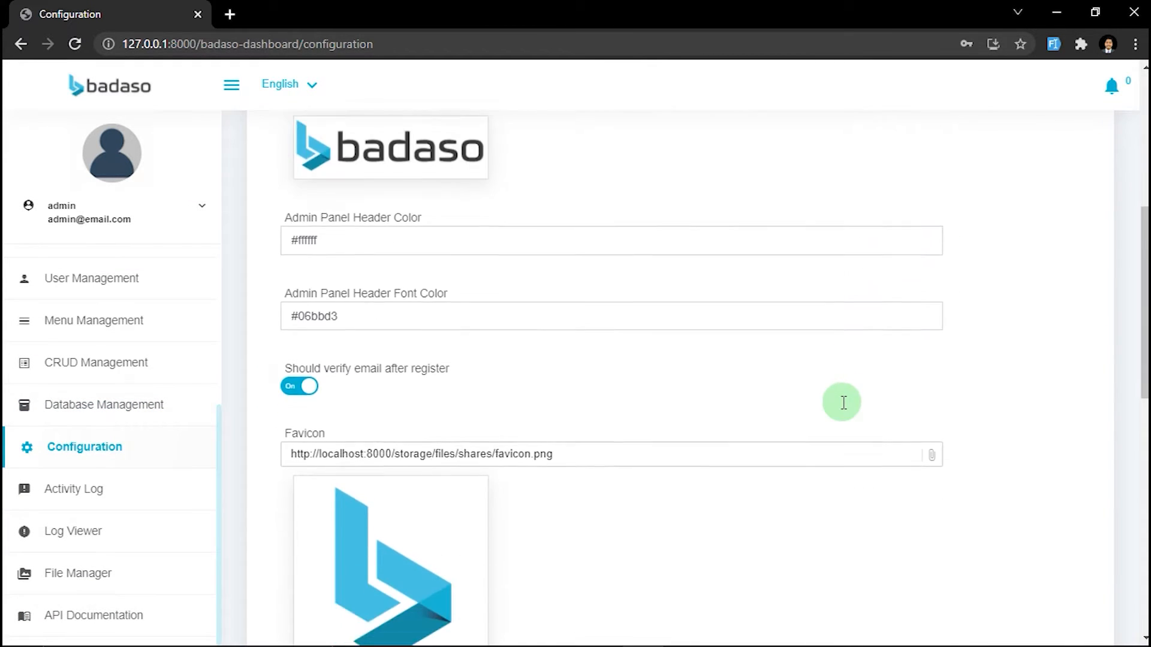
pyautogui.scroll(-3)
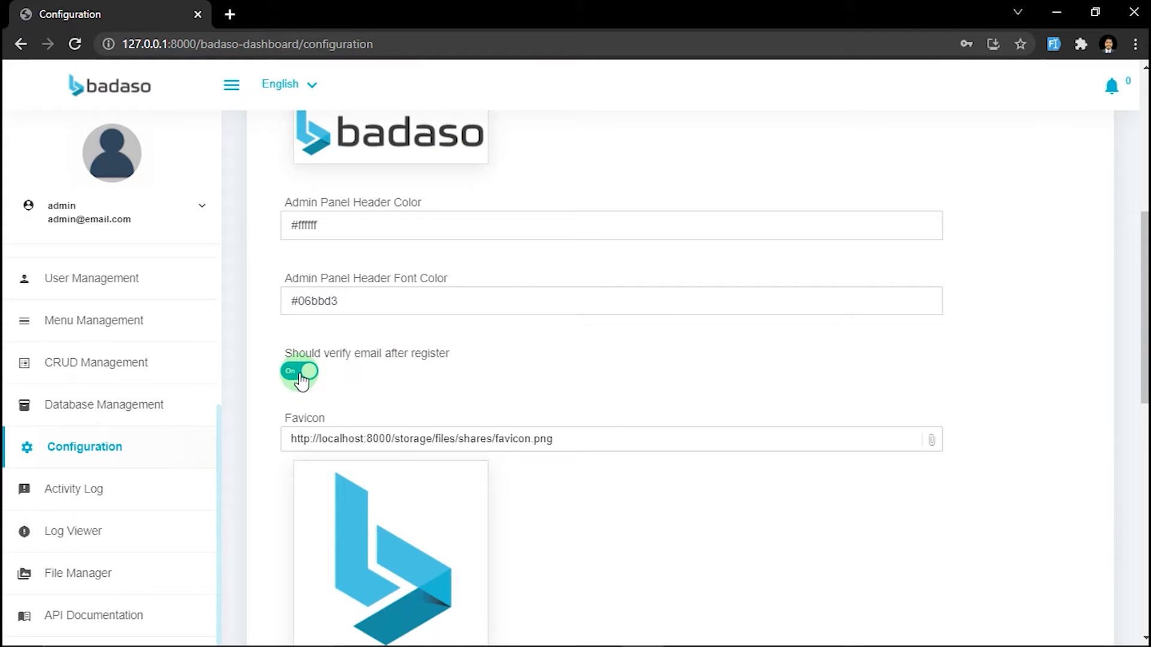
pyautogui.click(300, 372)
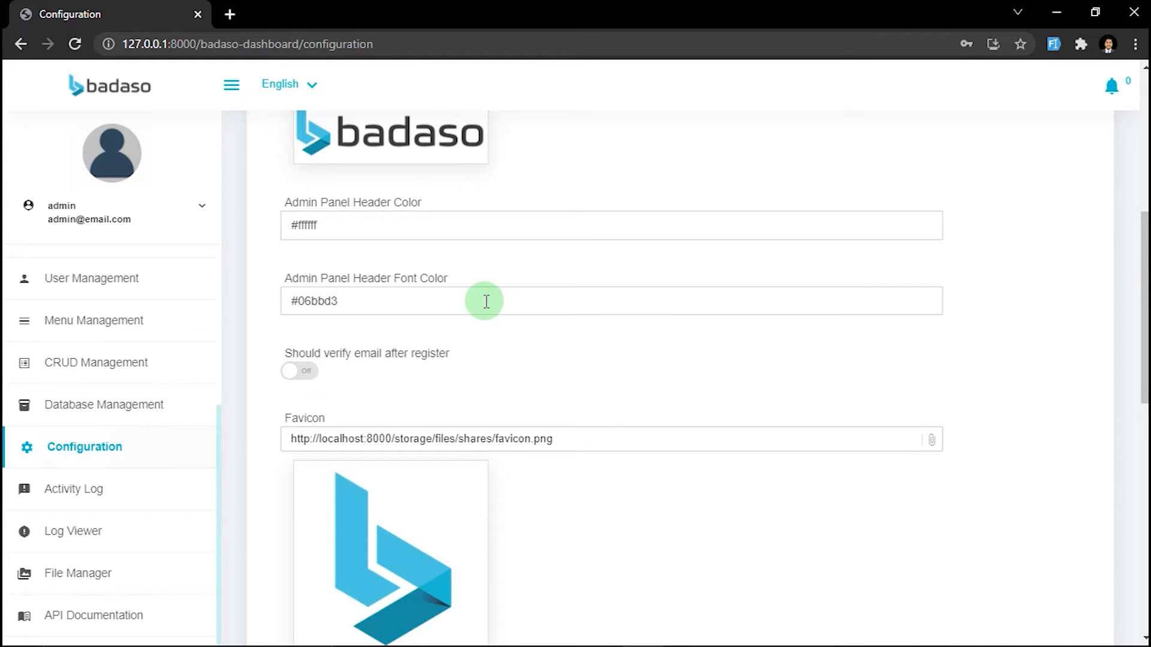
pyautogui.scroll(-3)
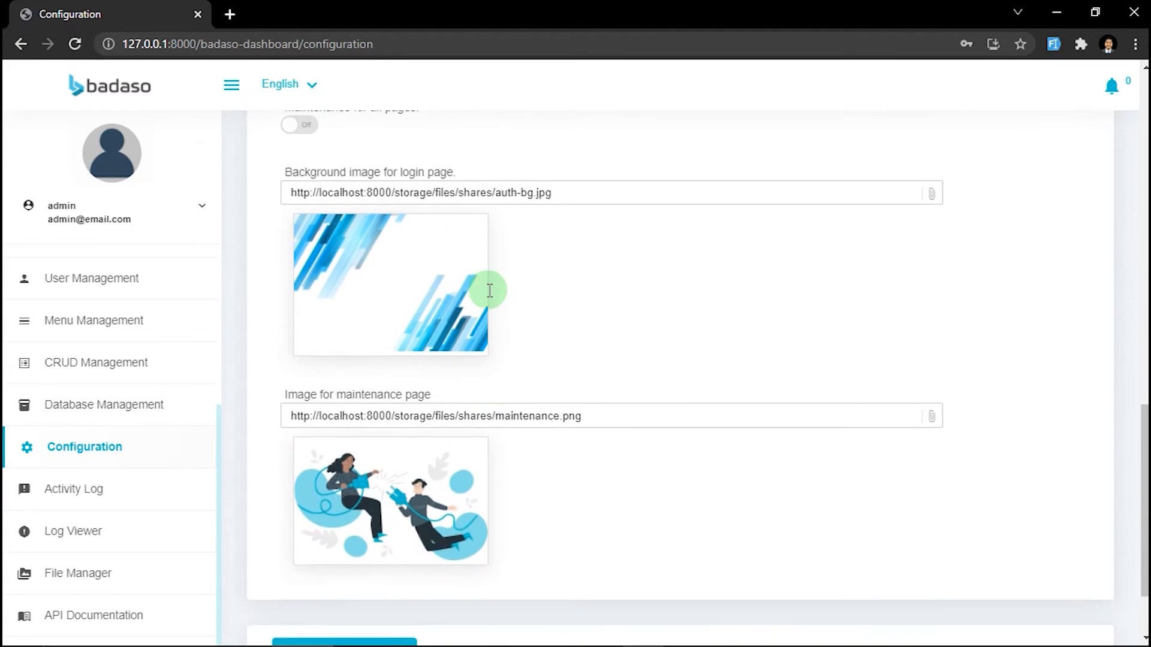
pyautogui.scroll(-3)
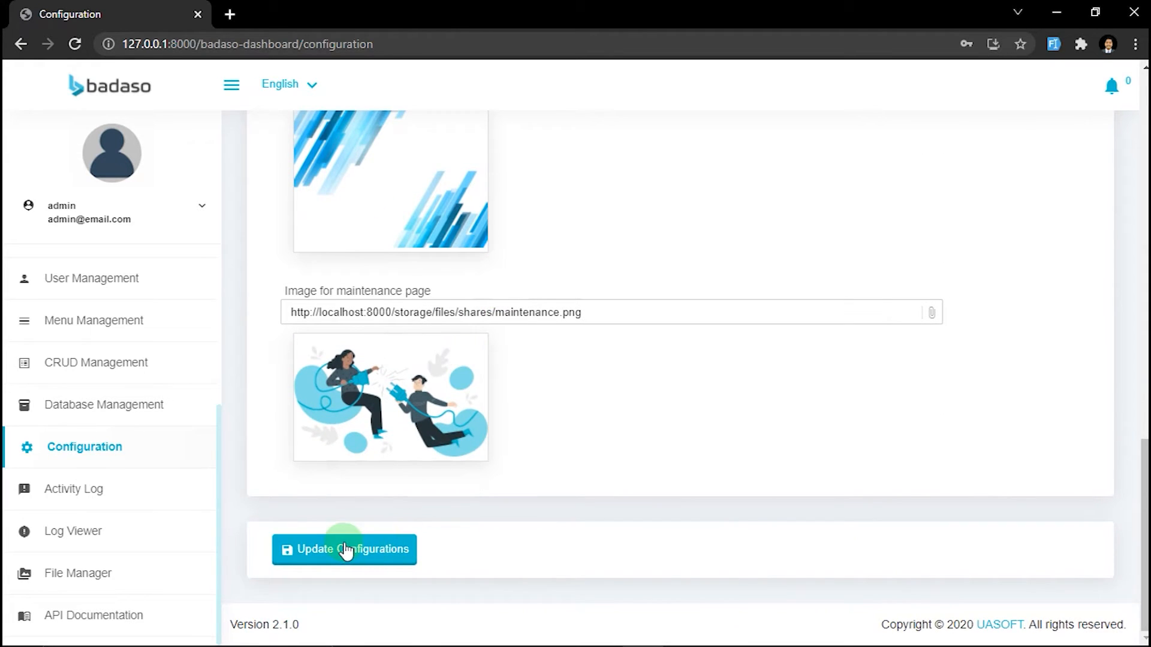
pyautogui.click(344, 549)
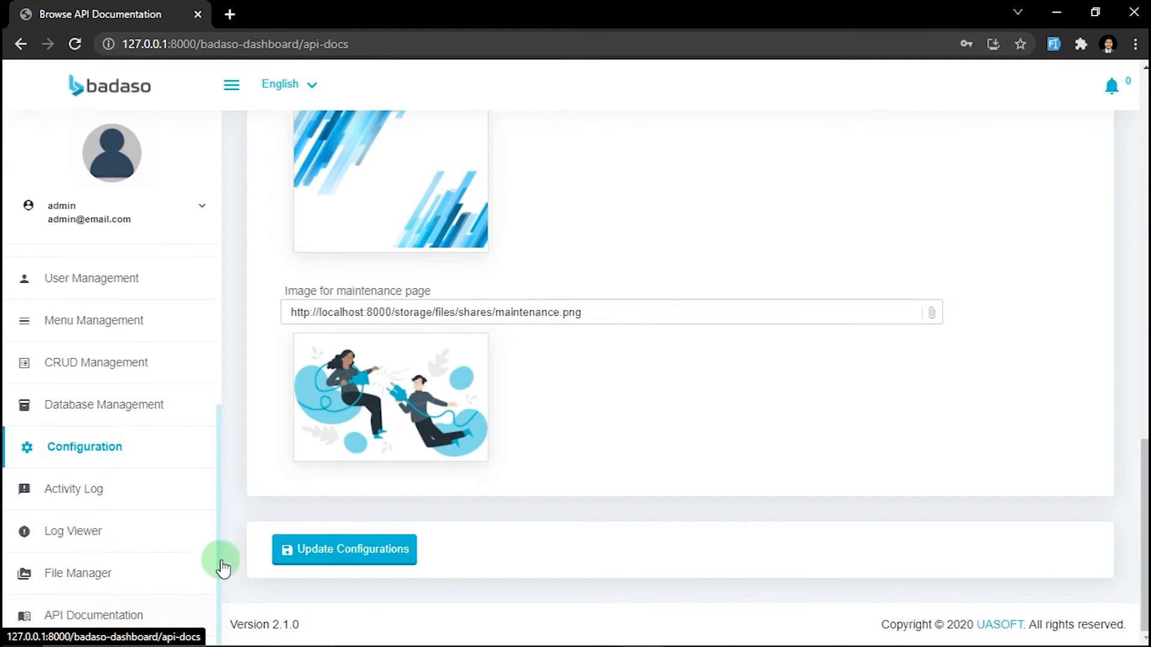
# - Expand POST /v1/auth/register in the auth section to show its example request body
pyautogui.click(92, 615)
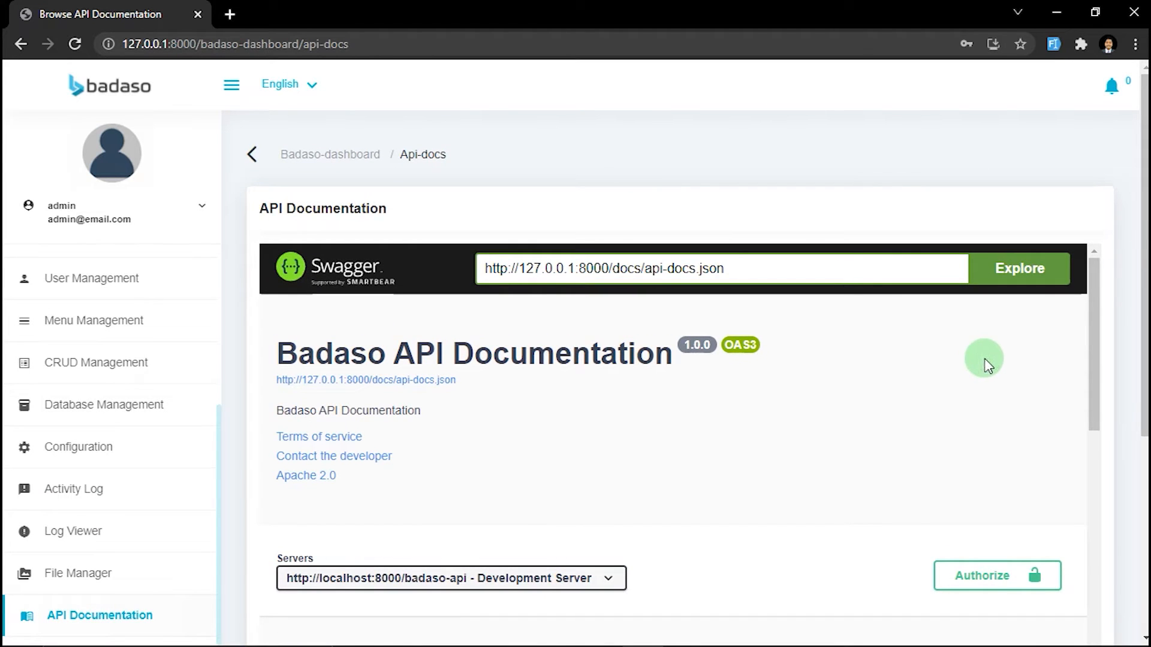
pyautogui.scroll(-3)
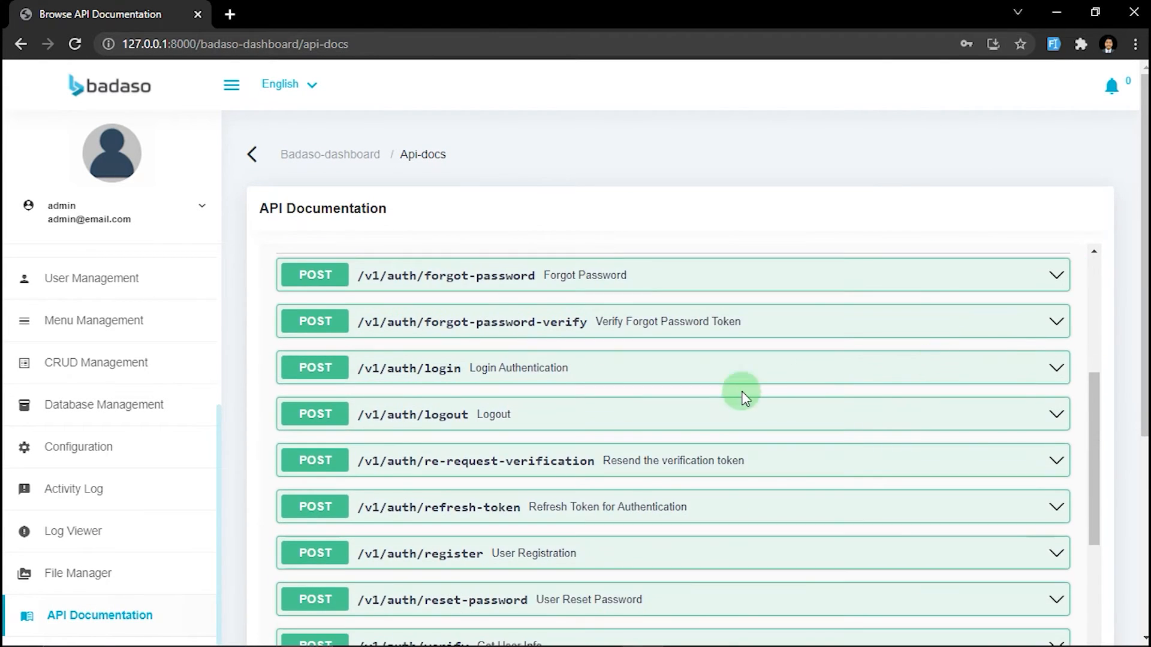
pyautogui.scroll(-3)
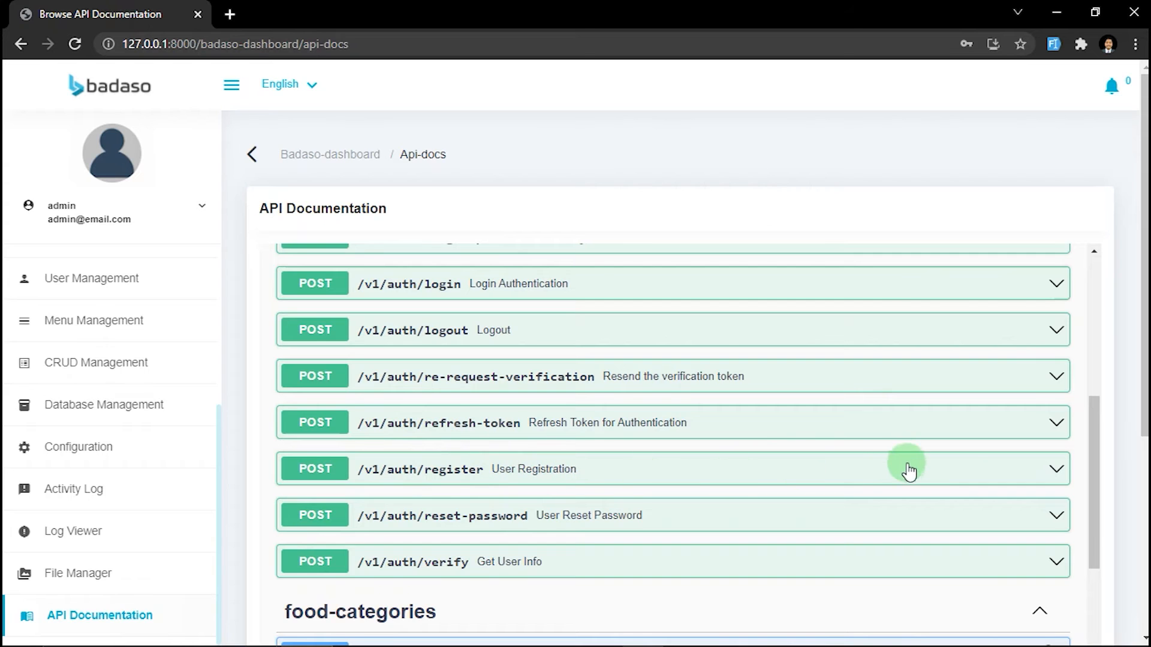
pyautogui.click(661, 469)
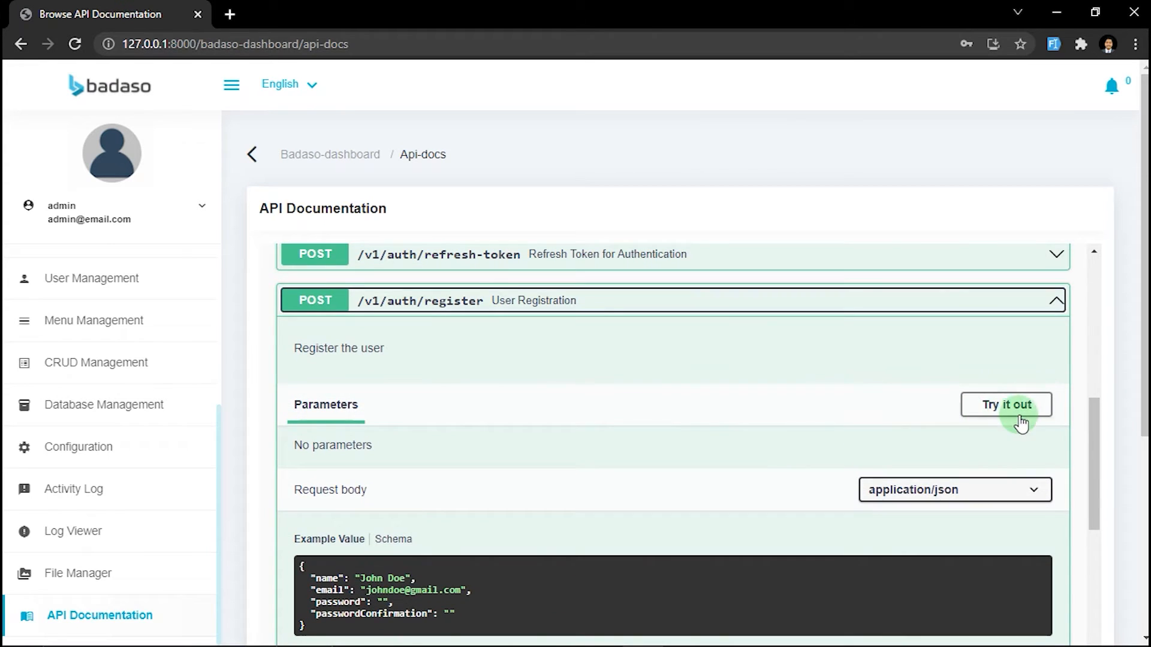
# - Make the register request editable and add a username field with value JohnDoe
pyautogui.click(1006, 405)
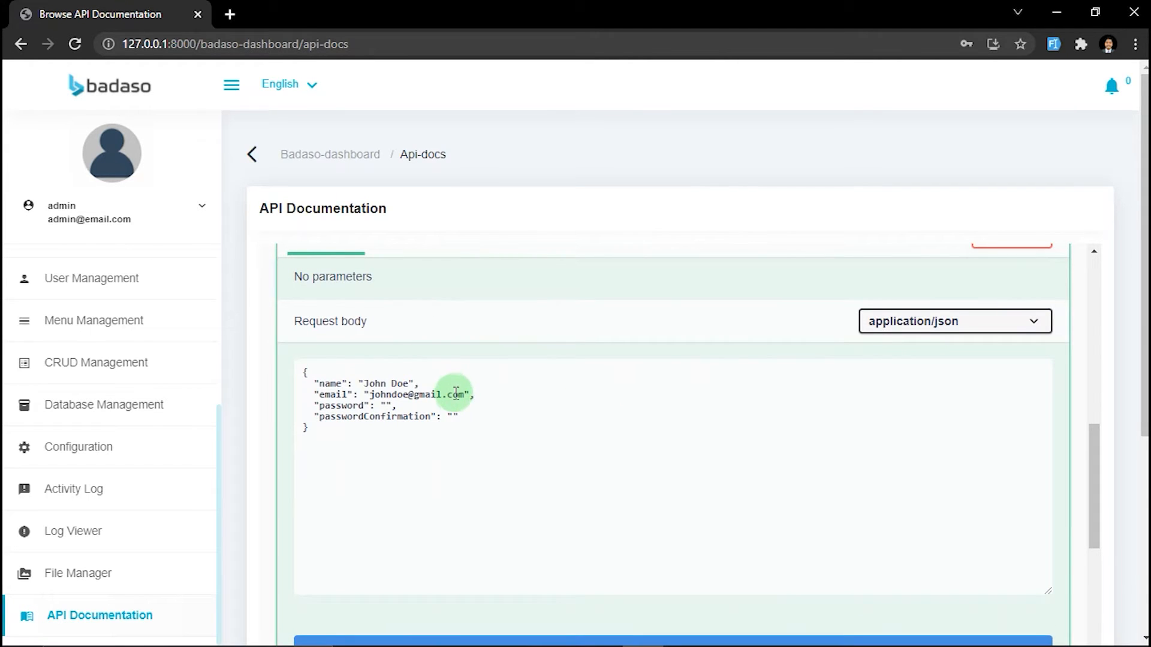
pyautogui.moveTo(459, 417)
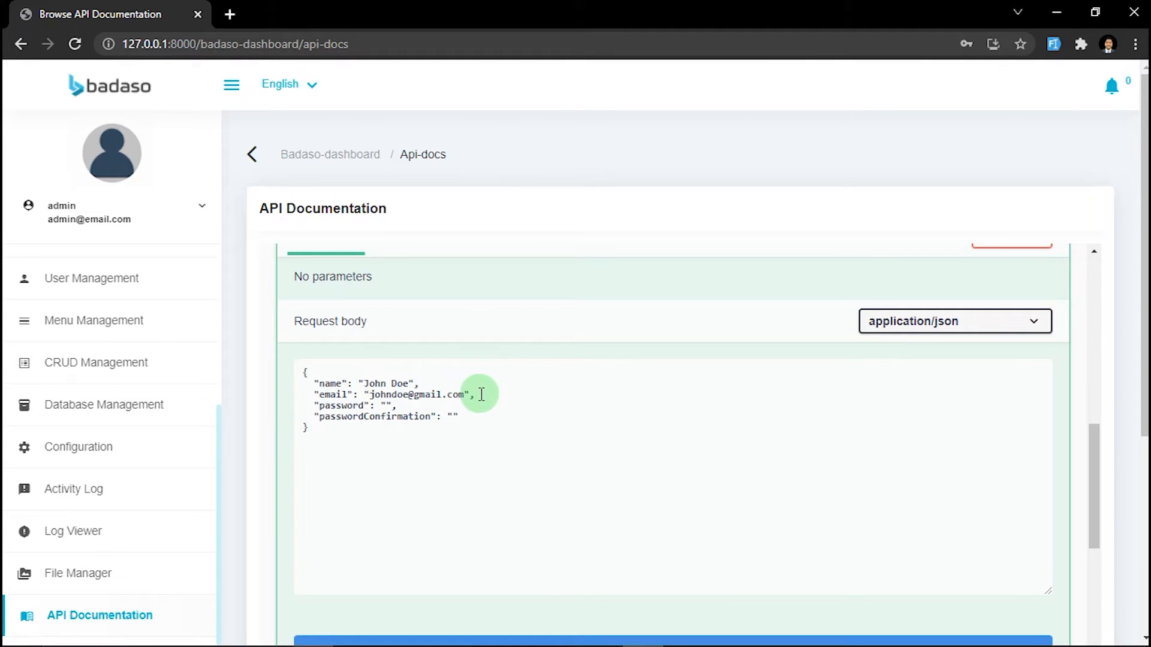
pyautogui.click(481, 394)
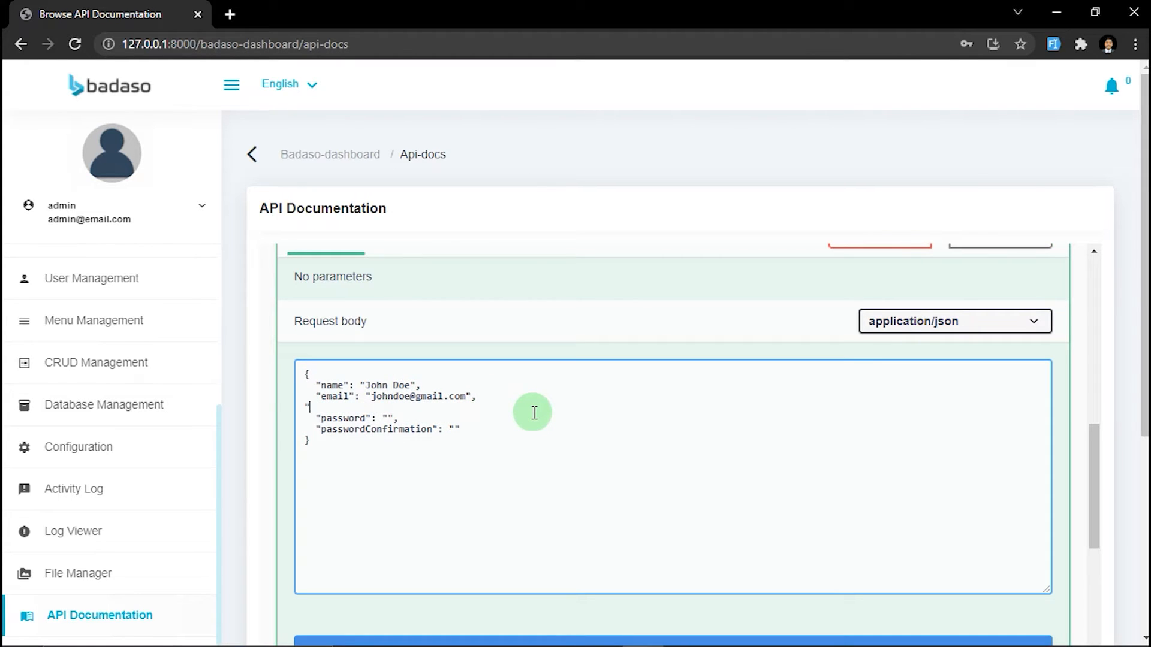
pyautogui.write('username" : ""')
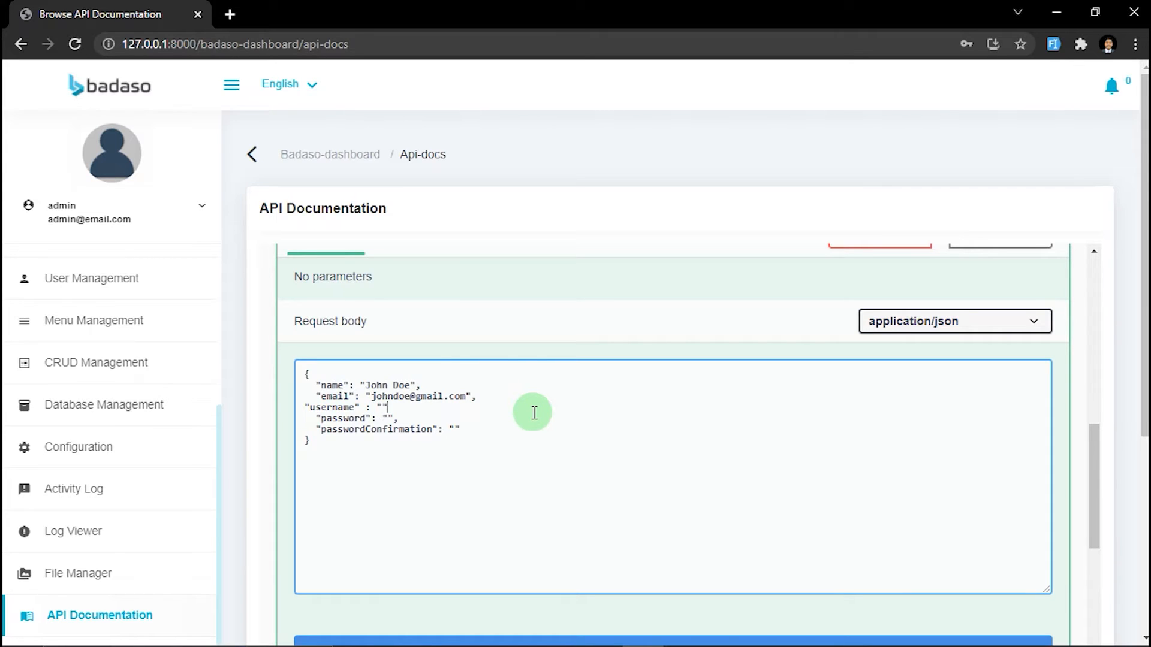
pyautogui.write('JohnDoe')
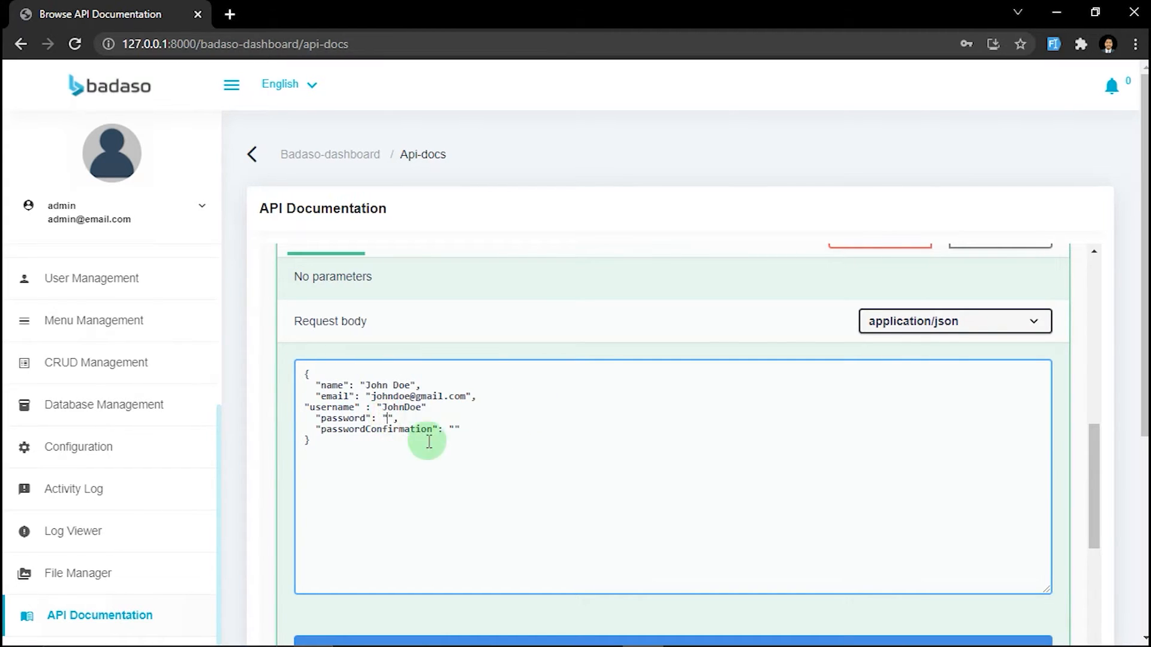
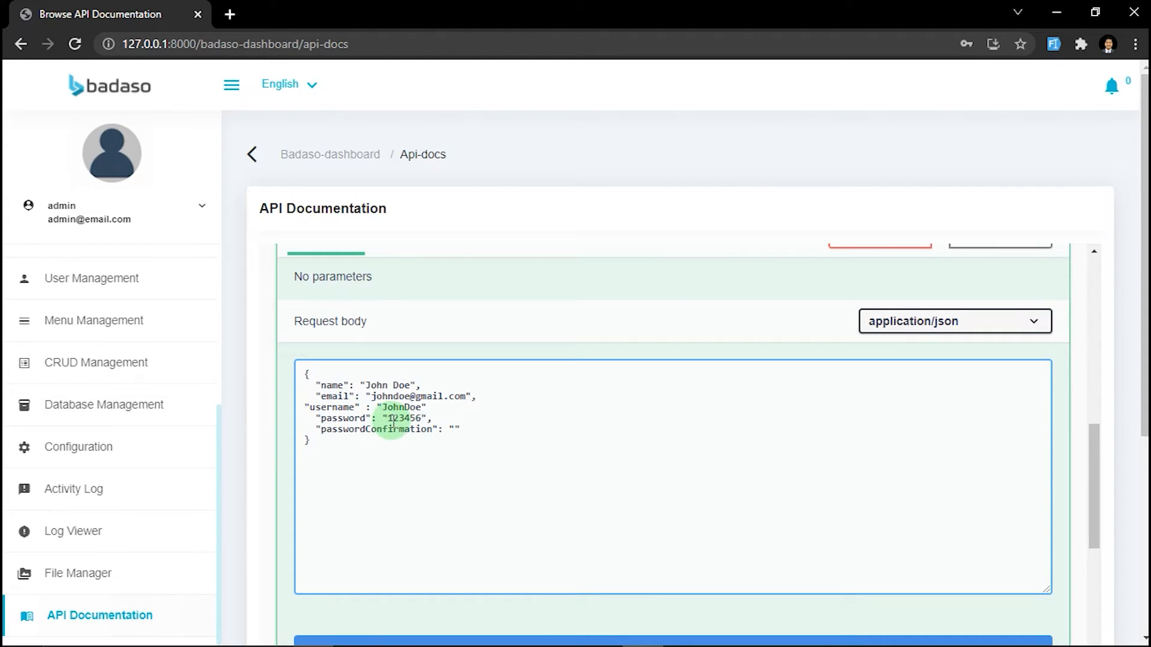
pyautogui.doubleClick(403, 417)
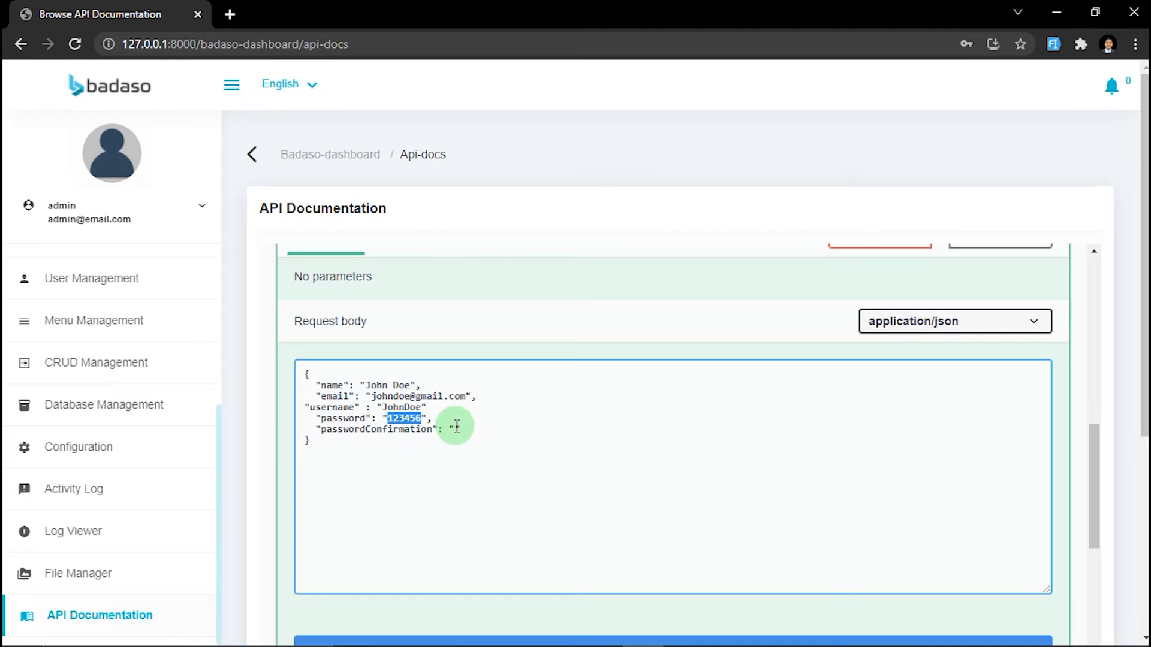
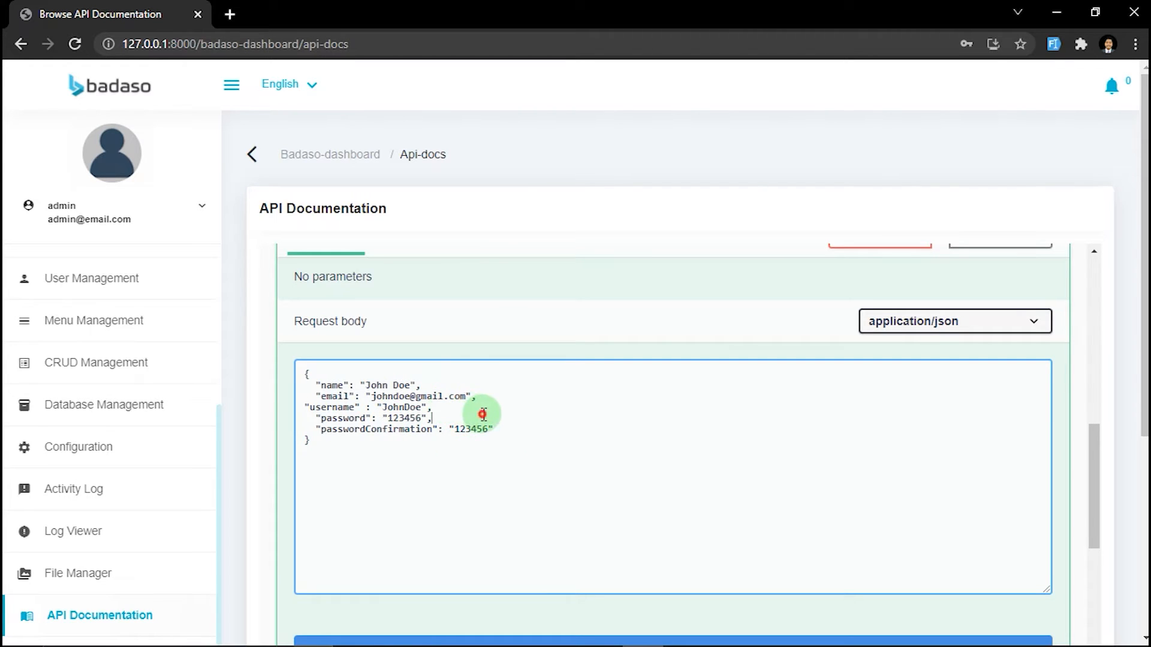
pyautogui.scroll(-3)
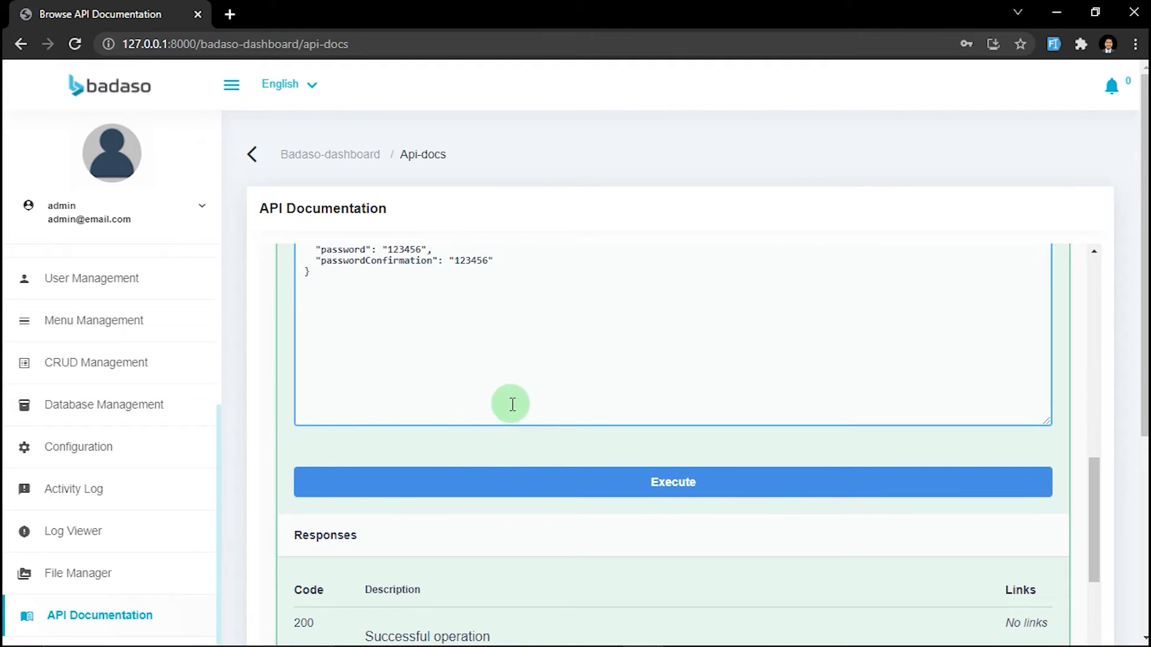
pyautogui.click(545, 484)
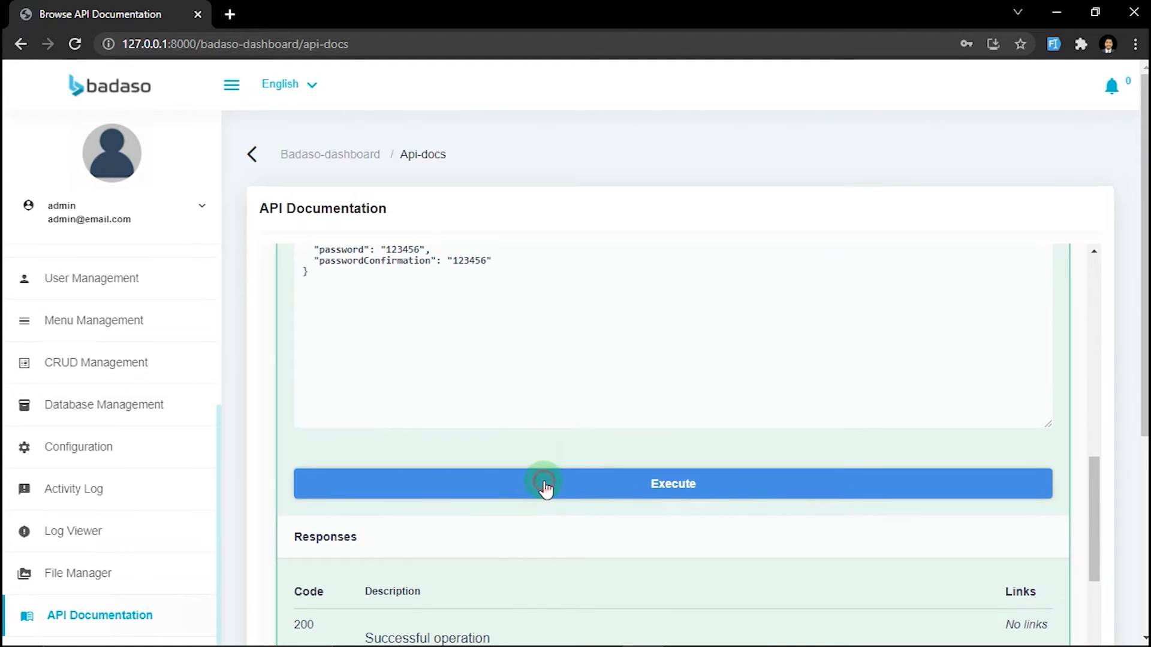
# - Execute the John Doe registration and review the 200 response with accessToken and user data
pyautogui.click(545, 483)
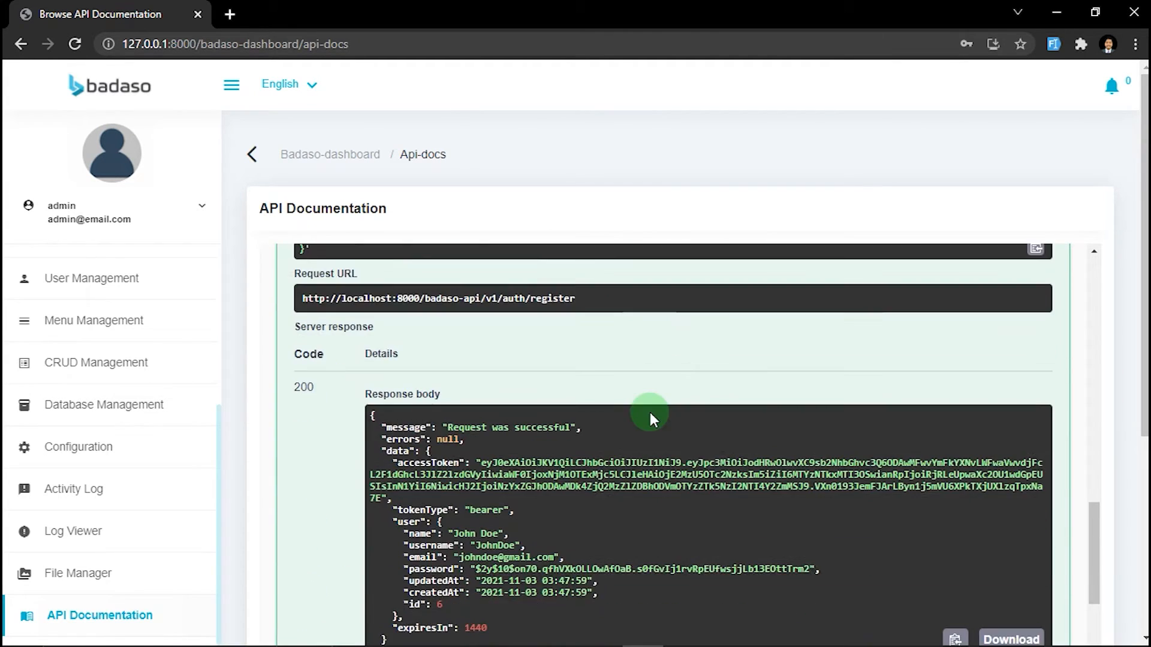
pyautogui.scroll(-3)
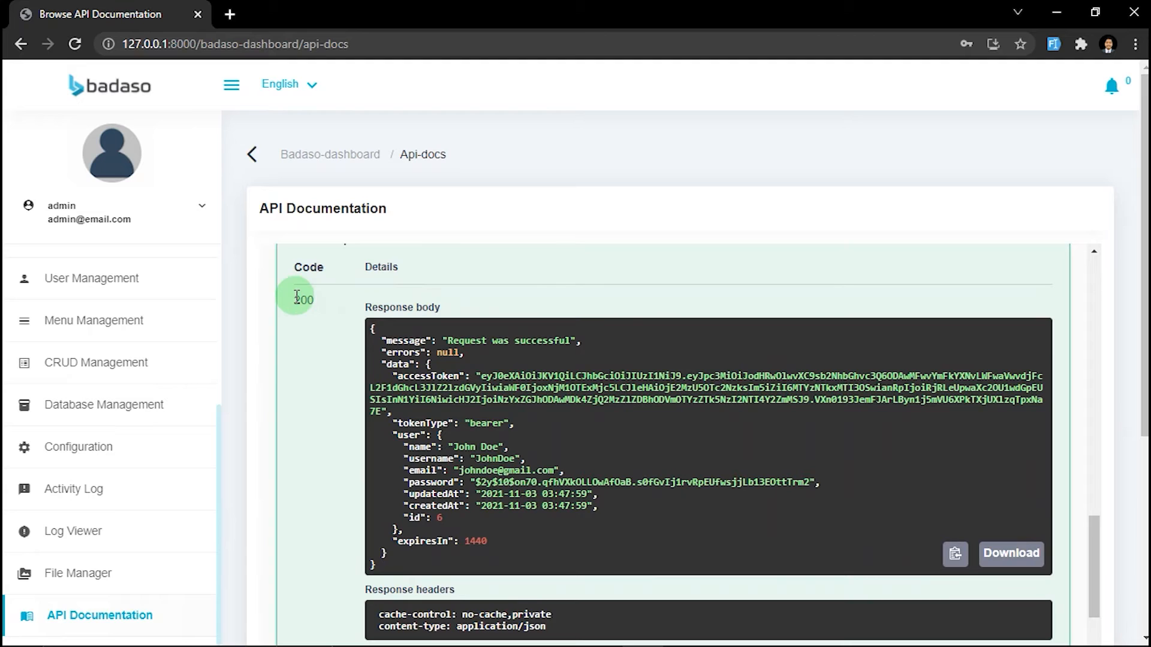
pyautogui.moveTo(350, 334)
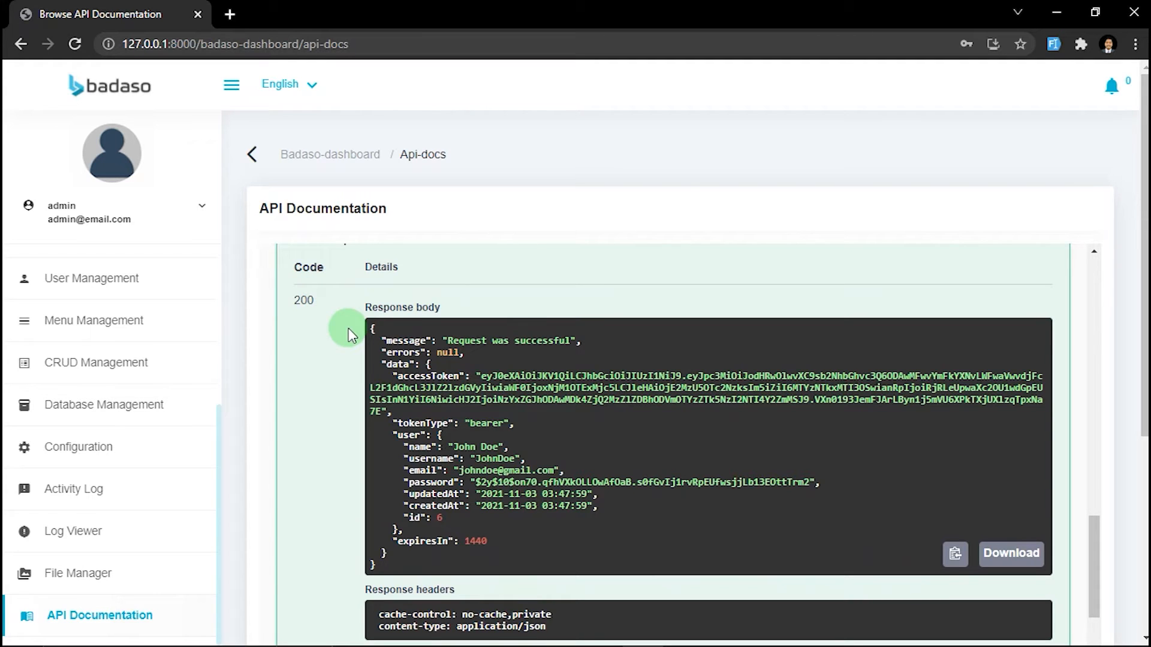
pyautogui.moveTo(355, 336)
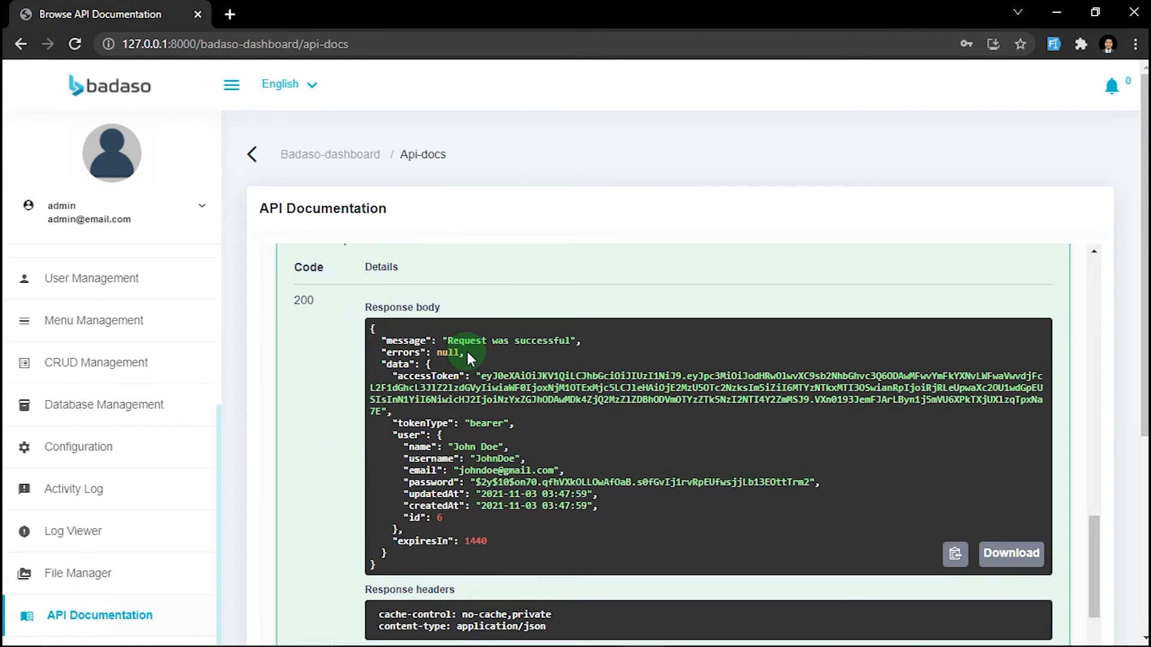
pyautogui.scroll(-3)
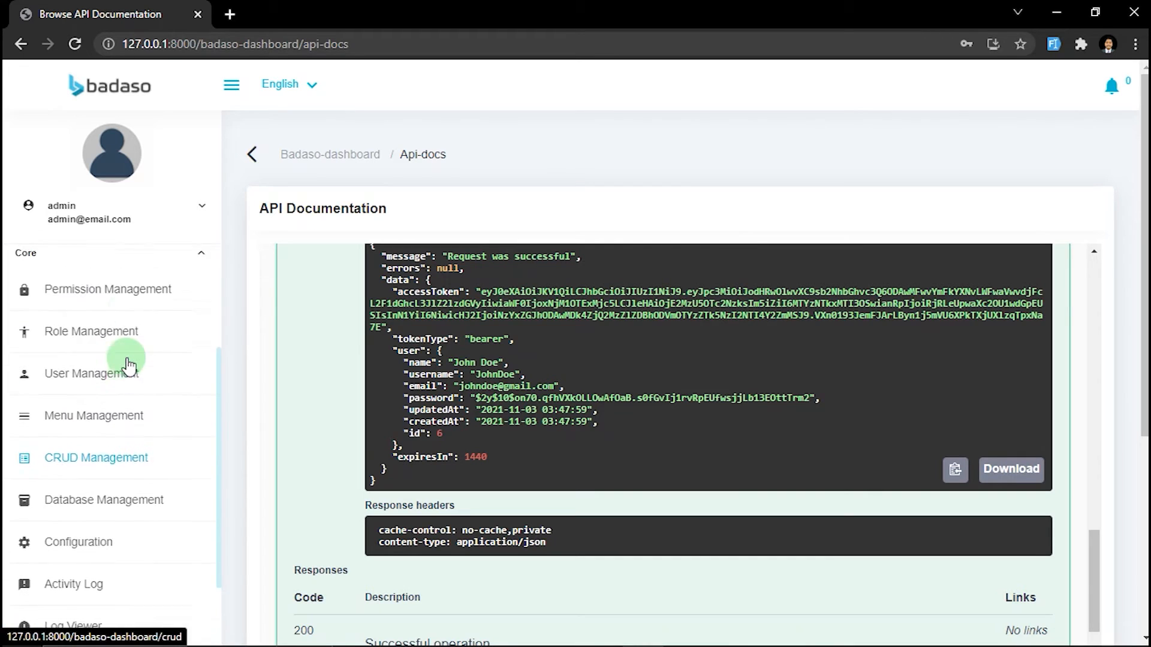
# - From John Doe's Roles action in User Management, tick Administrator and set the selected roles
pyautogui.click(90, 374)
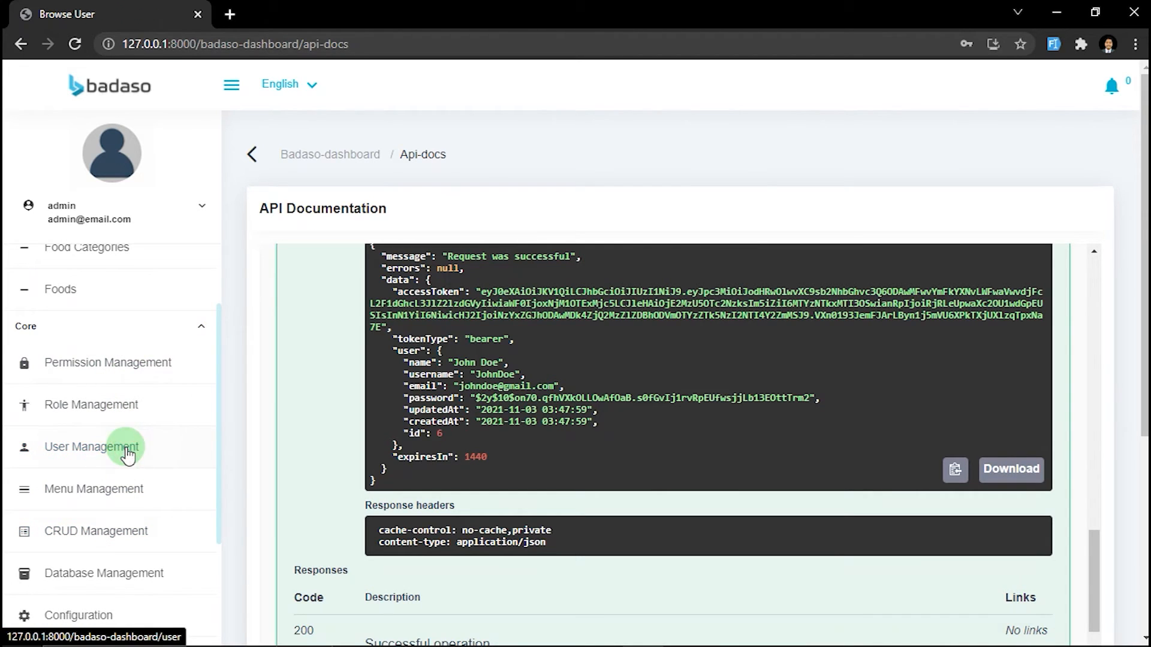
pyautogui.click(92, 446)
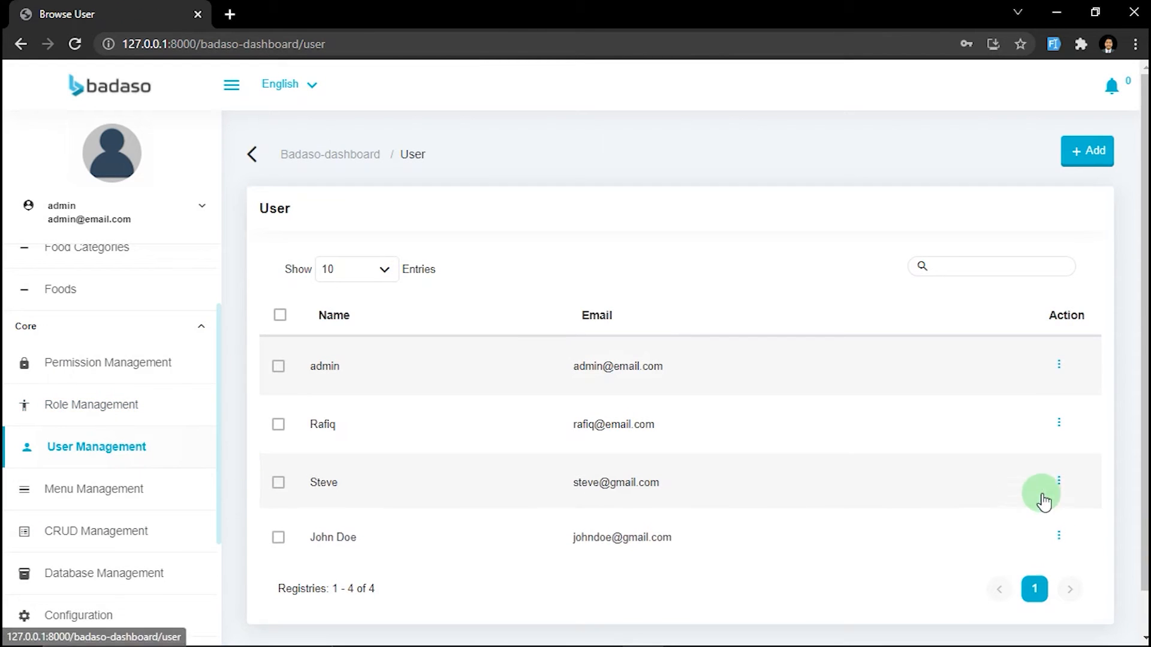
pyautogui.moveTo(1061, 540)
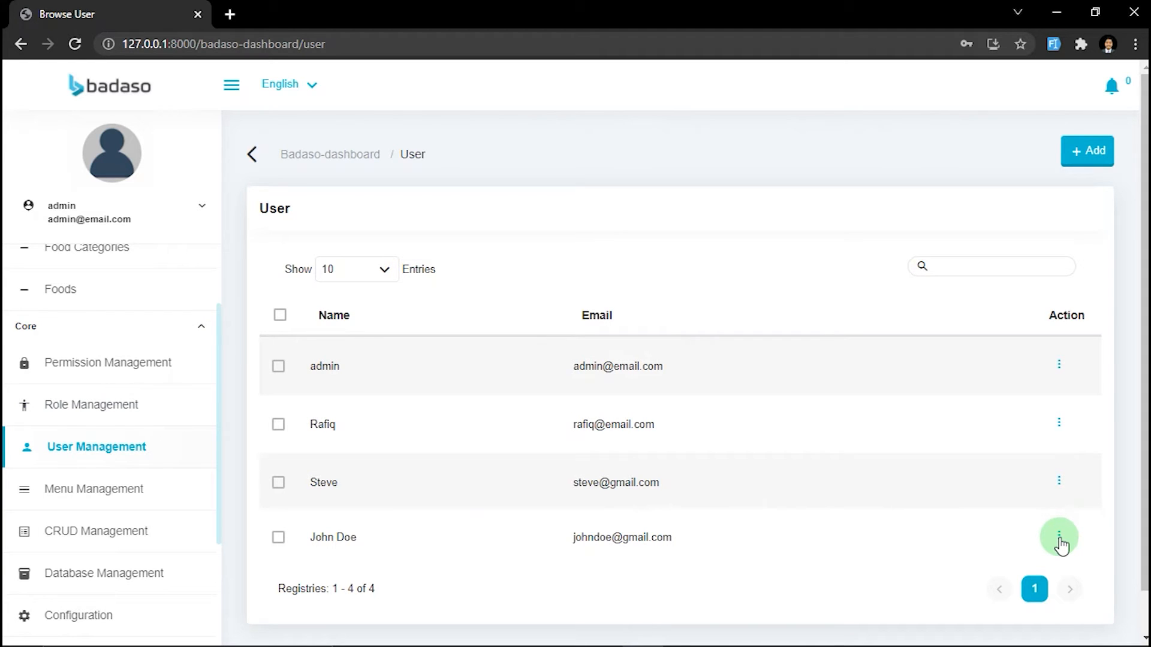
pyautogui.click(1058, 539)
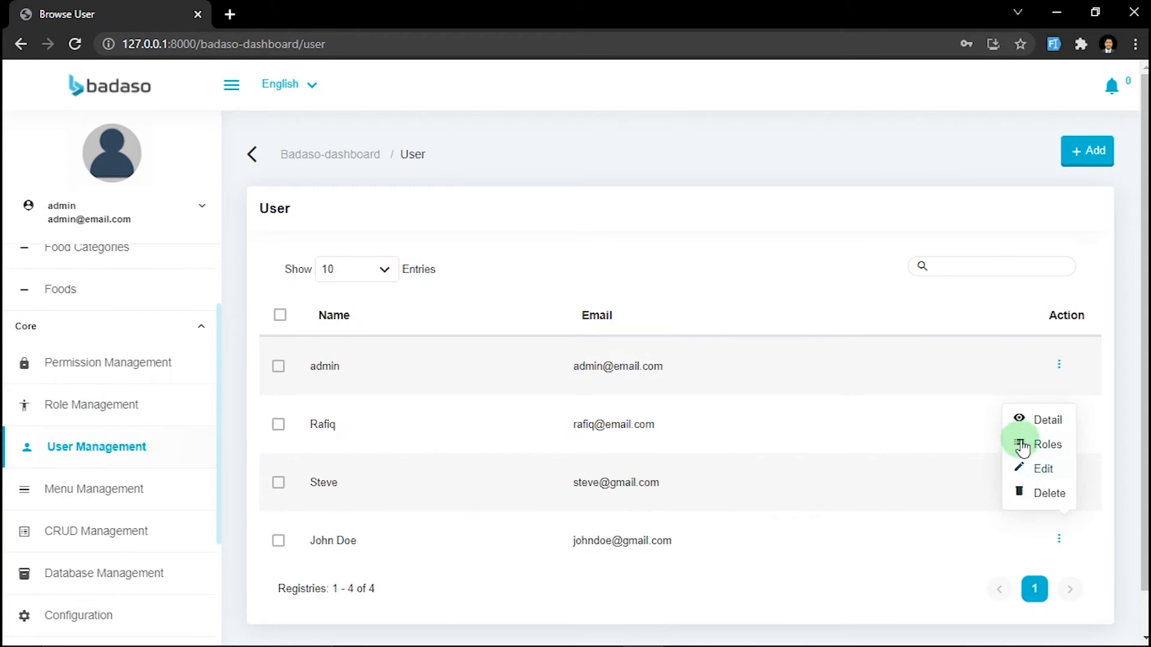
pyautogui.click(1048, 444)
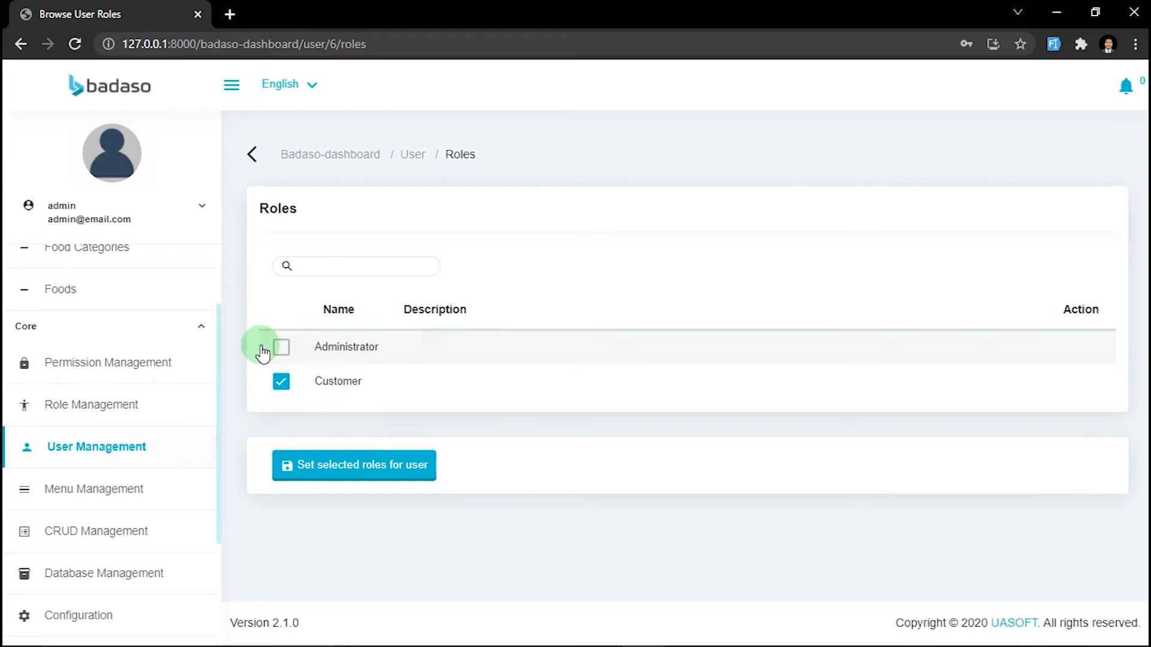
pyautogui.click(281, 348)
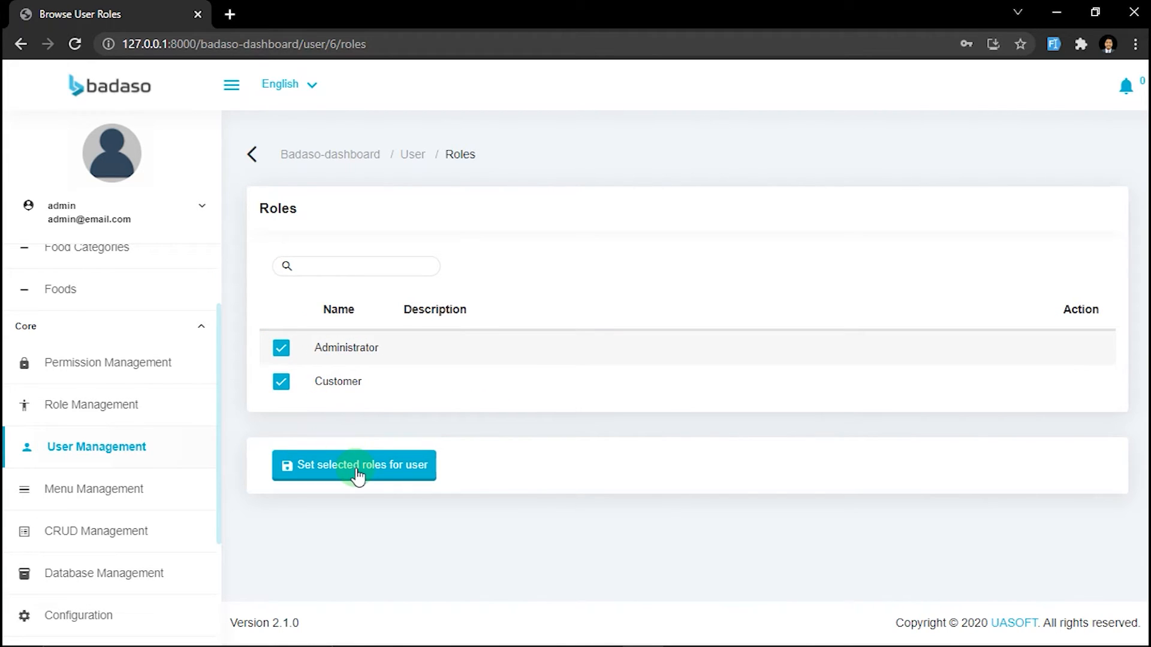
pyautogui.click(354, 466)
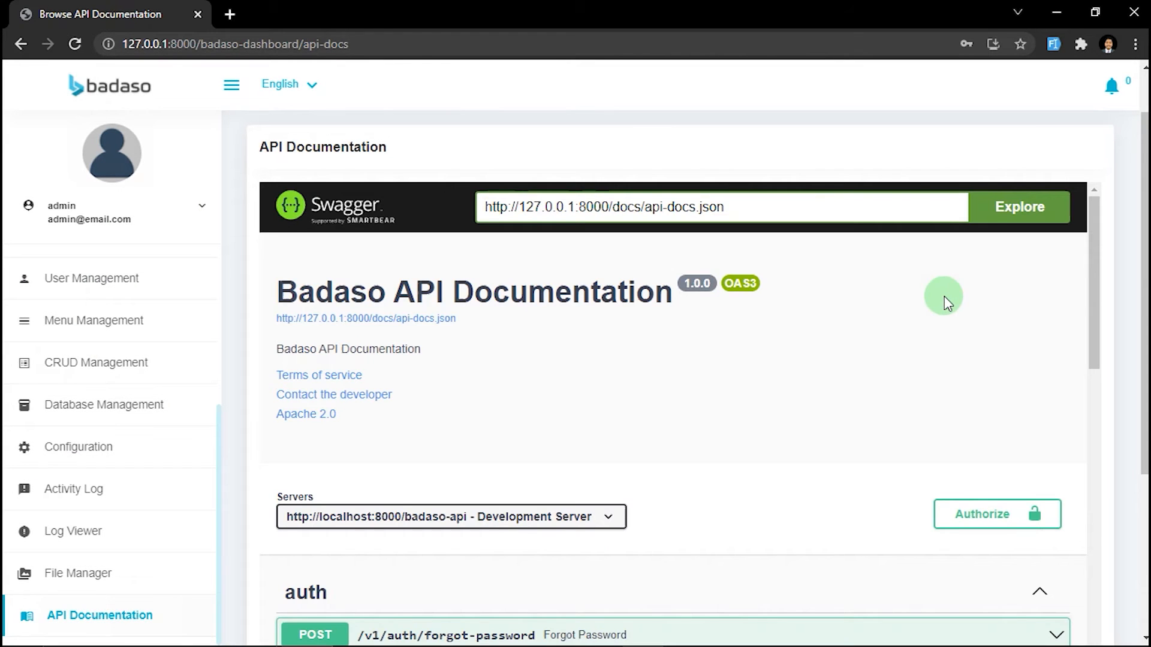
pyautogui.moveTo(1012, 325)
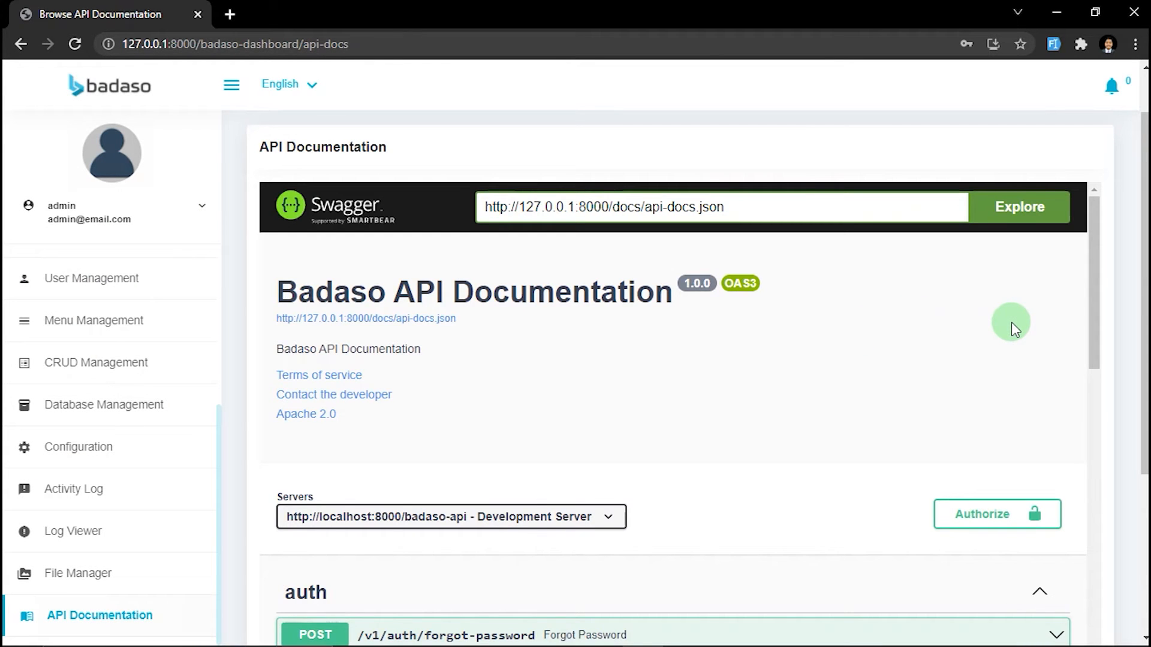
pyautogui.moveTo(1024, 268)
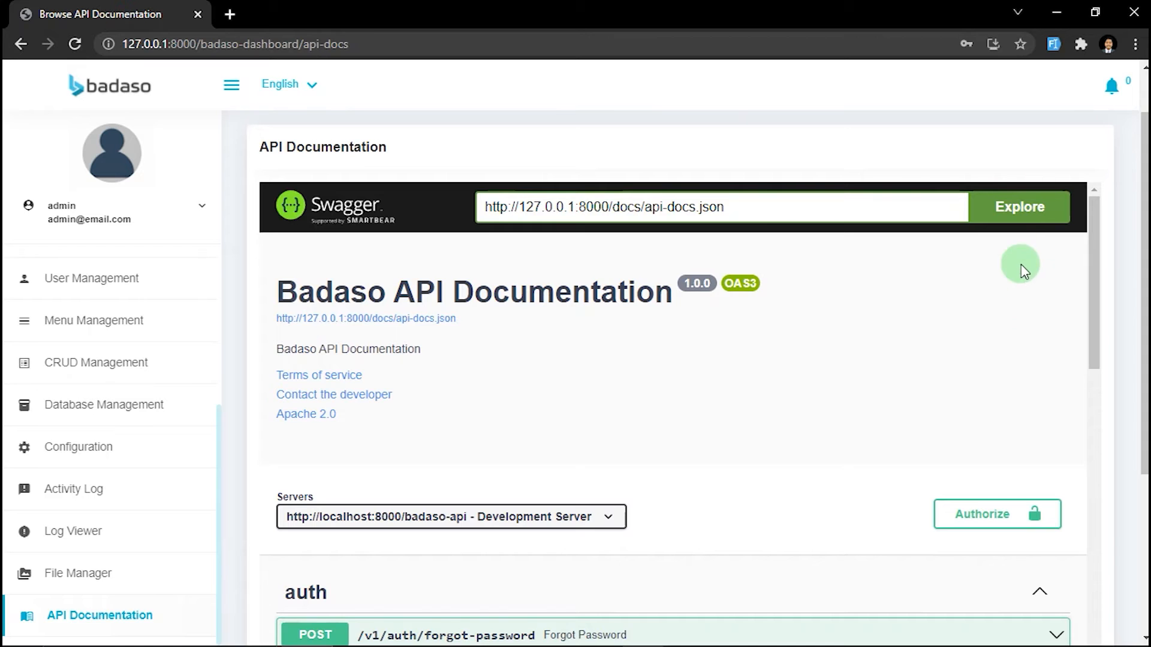
# - Expand POST /v1/auth/login and switch it into try-out mode with an editable body
pyautogui.scroll(-3)
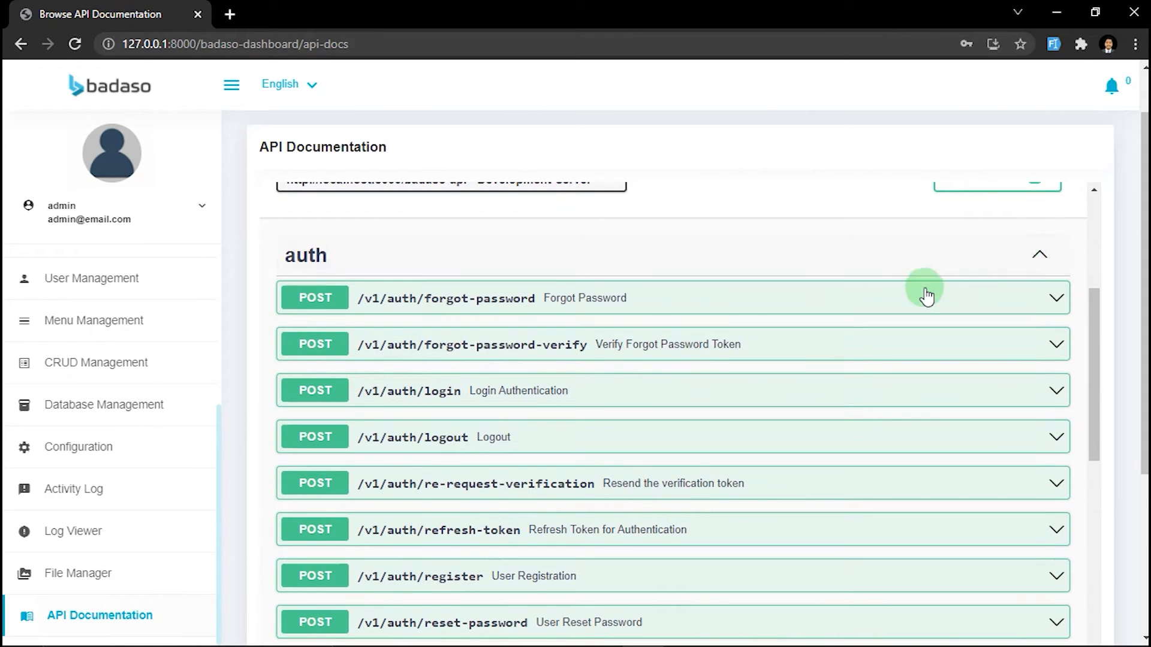
pyautogui.scroll(-3)
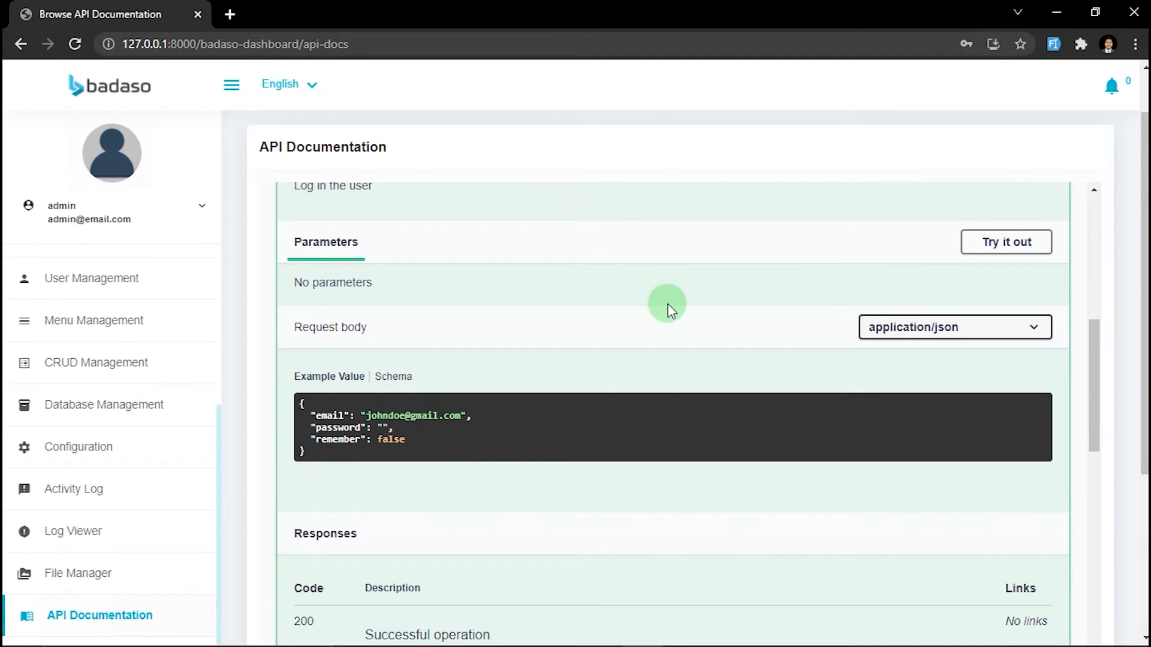
pyautogui.click(1006, 242)
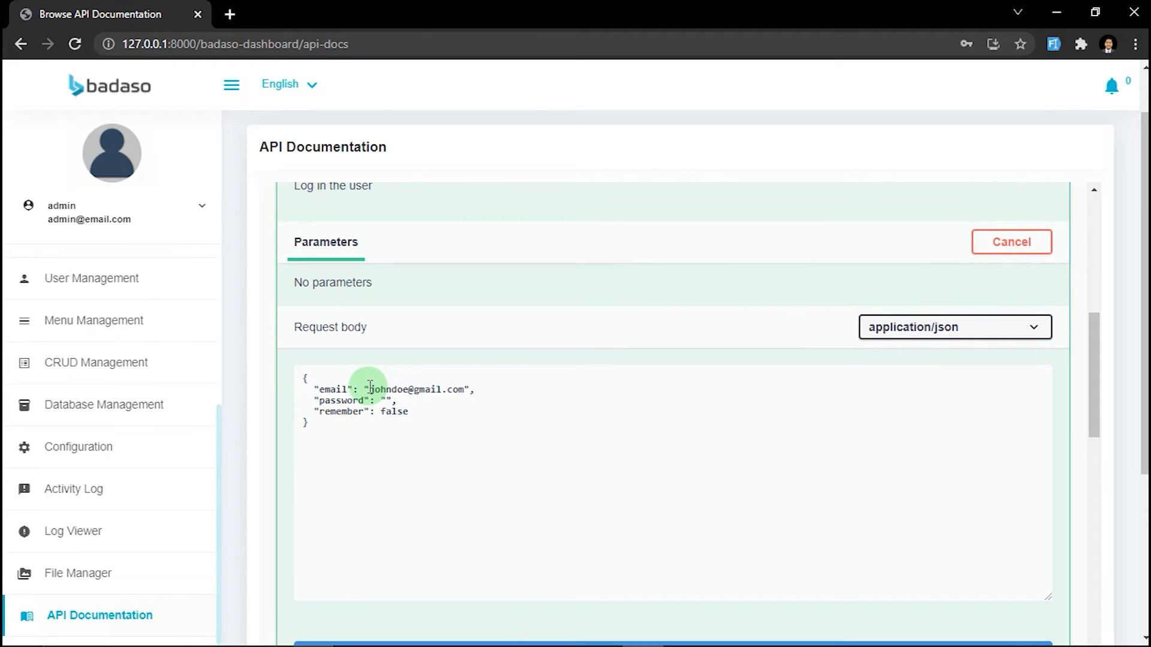
# - Enter John Doe's password inside the empty password quotes of the login body
pyautogui.moveTo(369, 391); pyautogui.dragTo(466, 391)
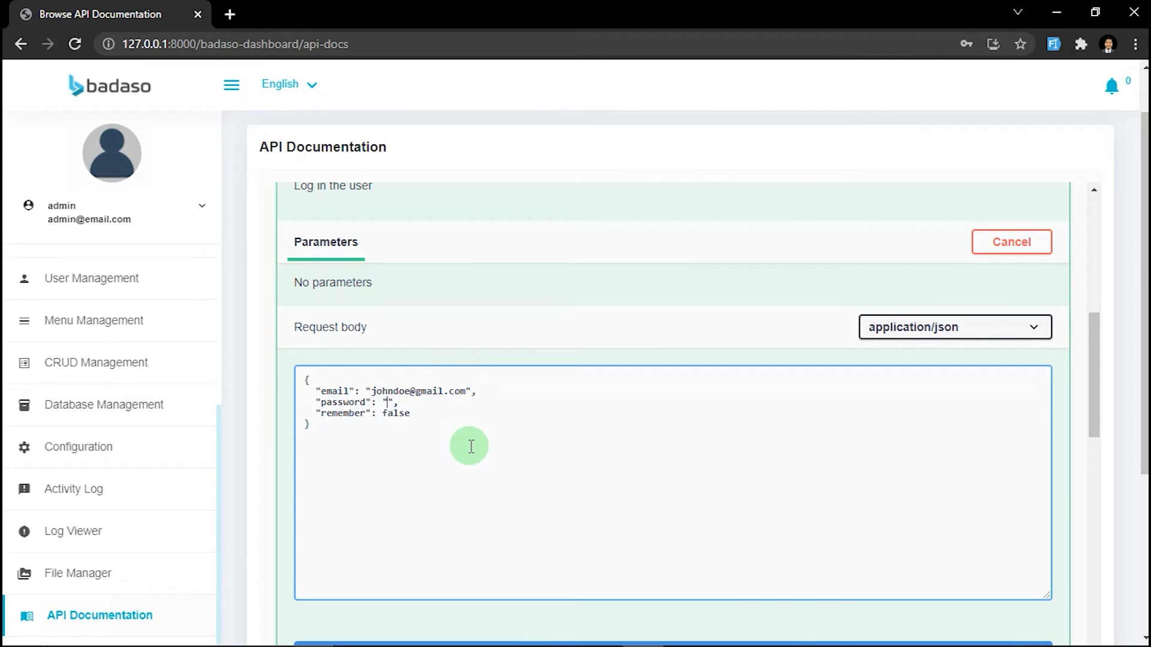
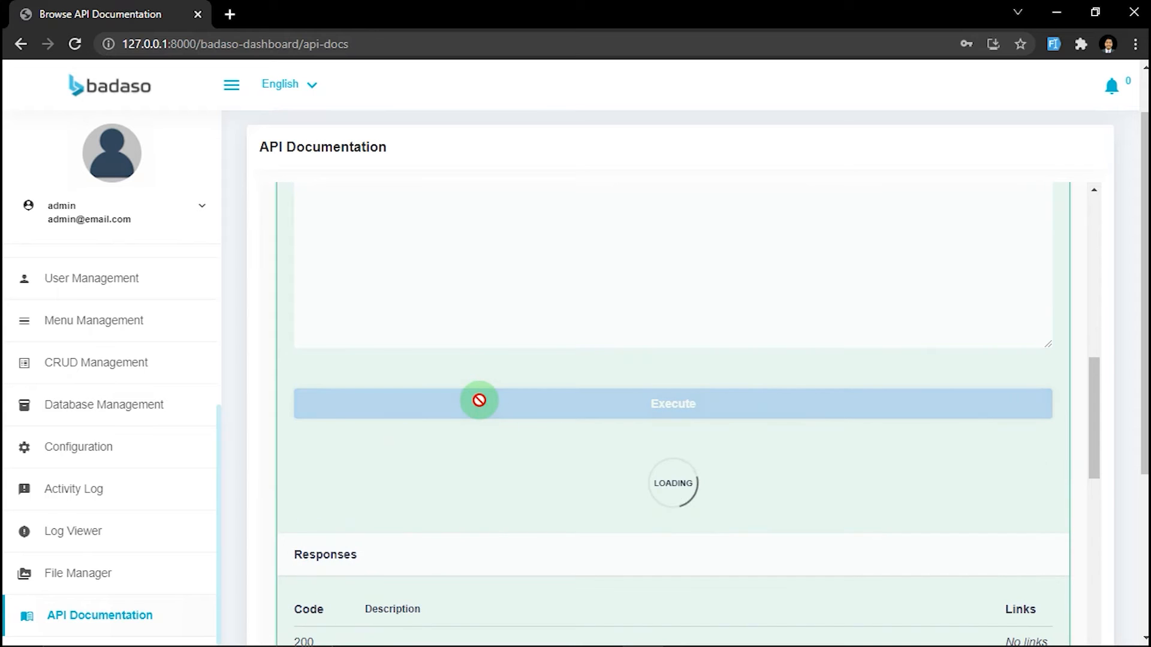
# - Execute the login and scroll through the 200 response with accessToken down to food-categories
pyautogui.click(479, 400)
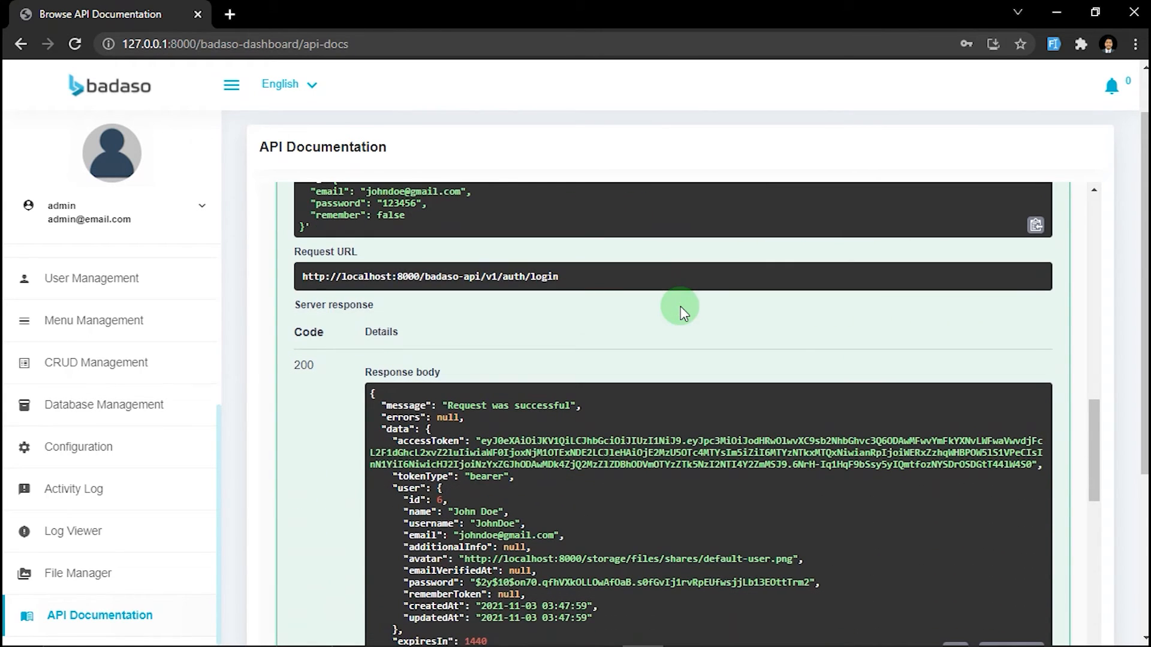
pyautogui.scroll(-3)
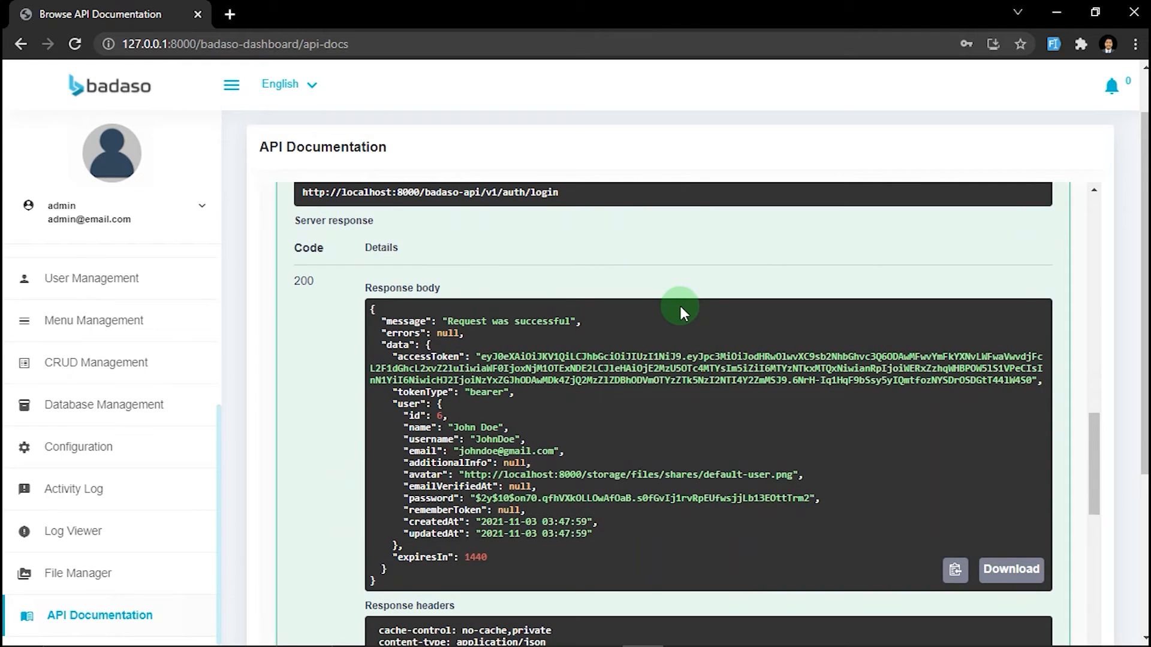
pyautogui.moveTo(664, 311)
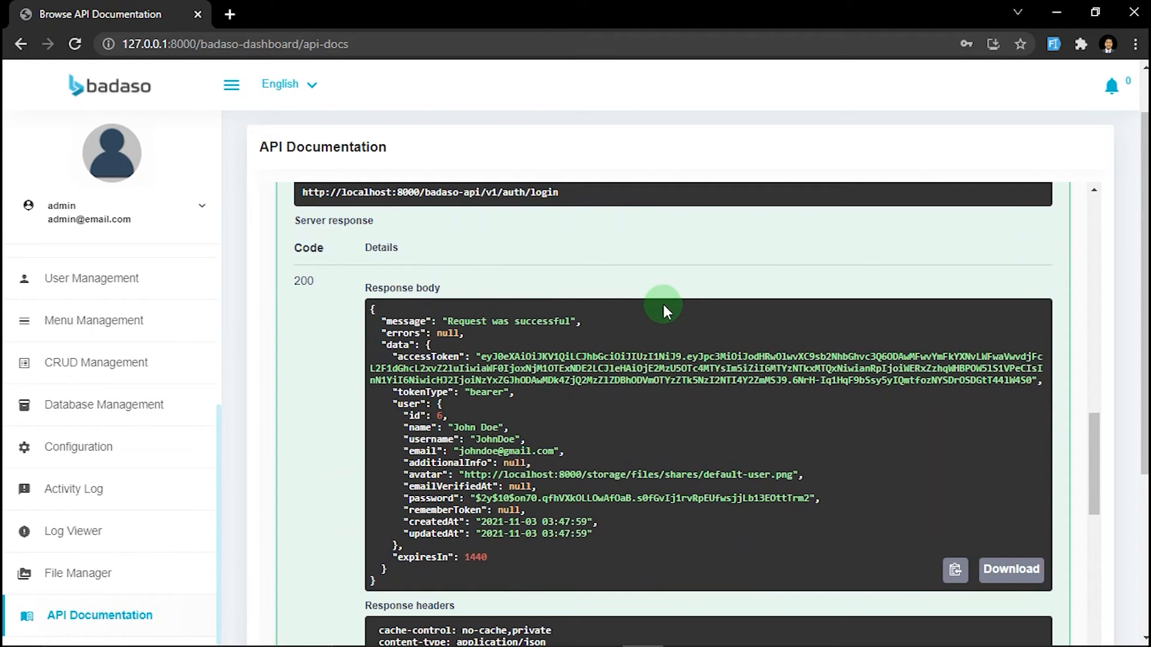
pyautogui.moveTo(376, 268)
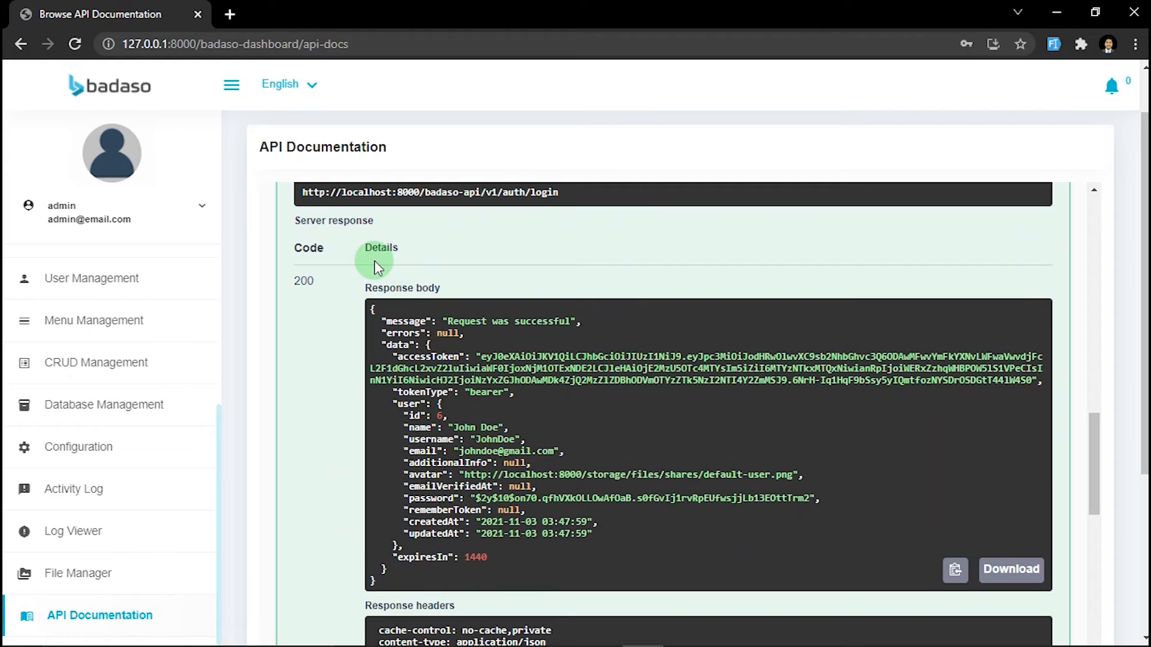
pyautogui.moveTo(723, 350)
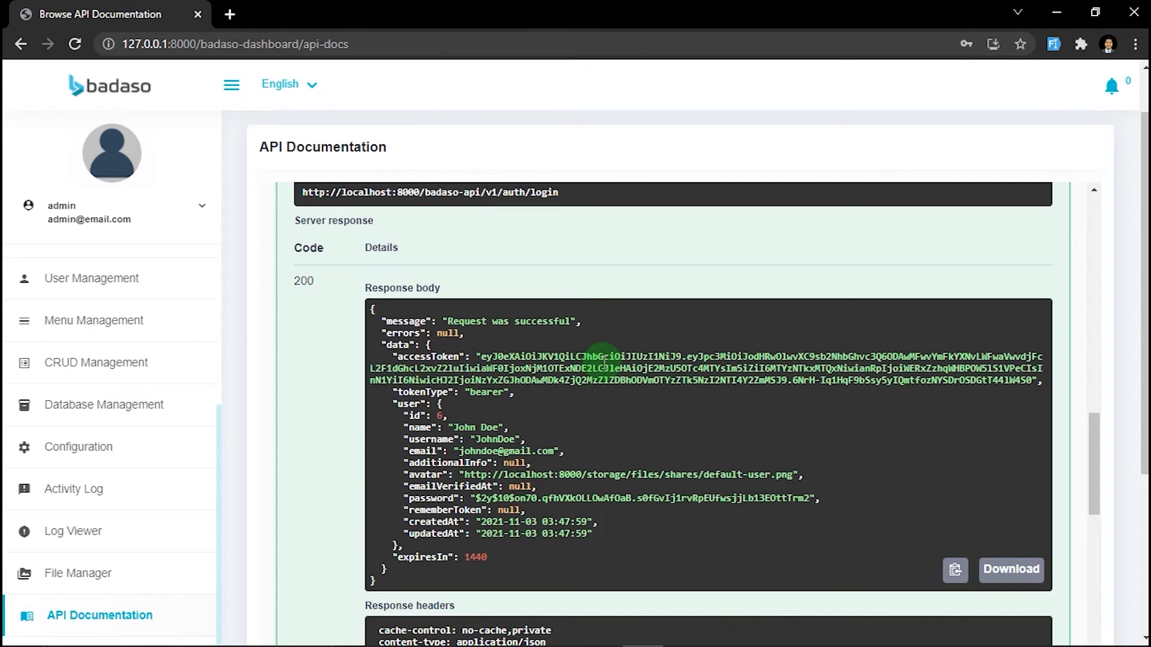
pyautogui.moveTo(487, 357)
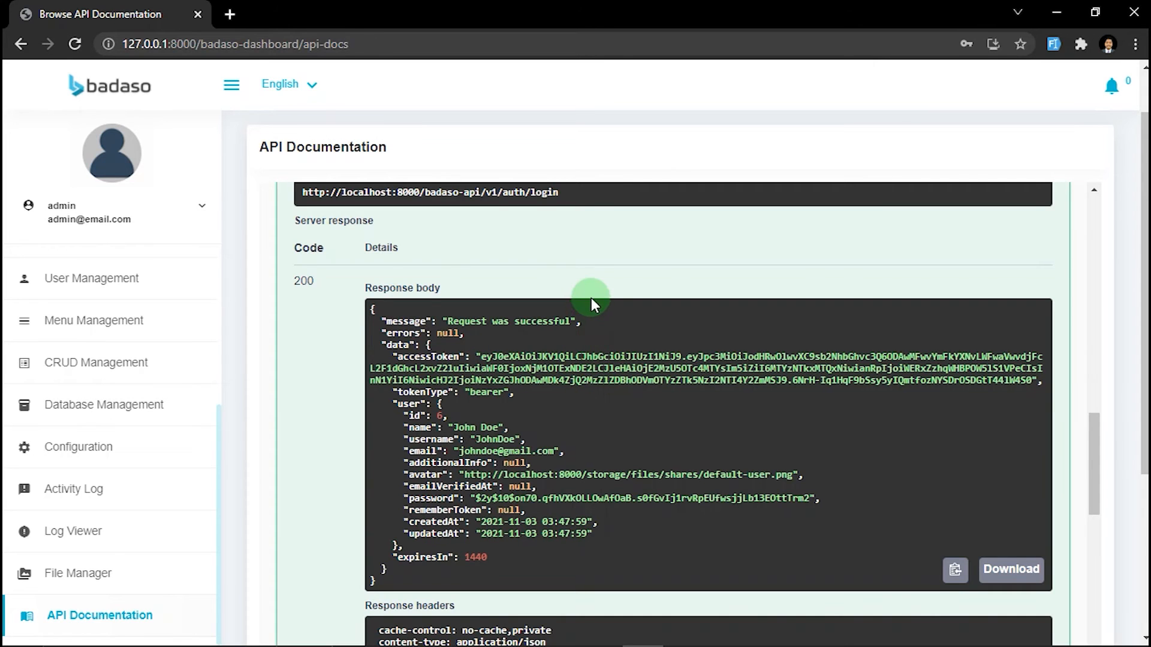
pyautogui.scroll(-3)
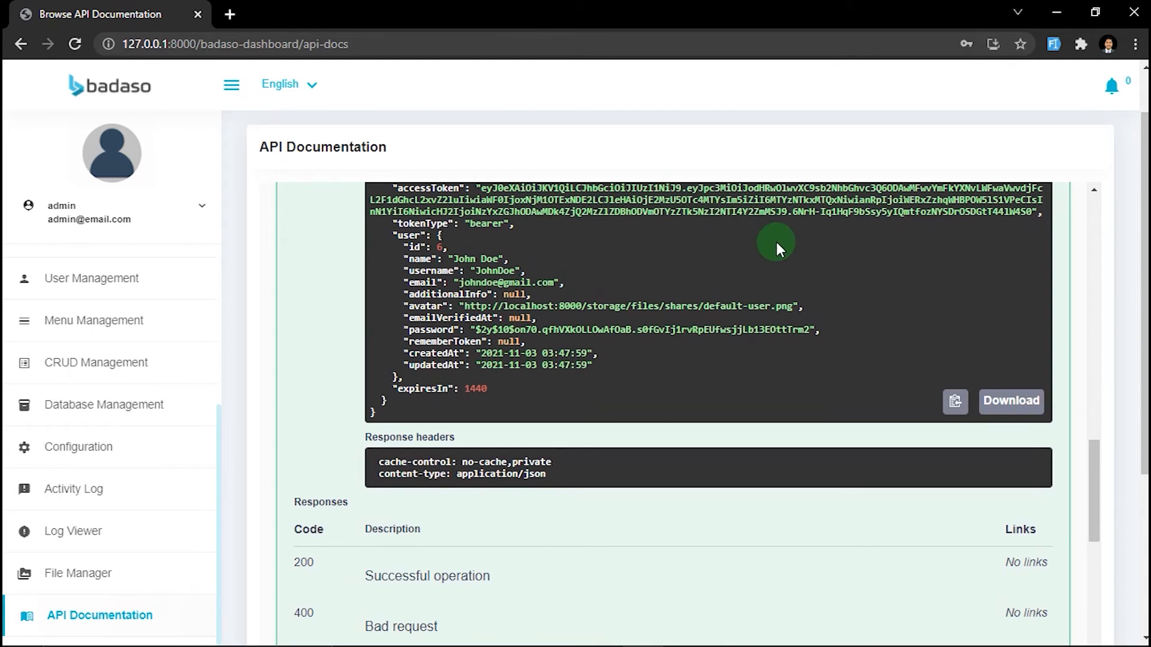
pyautogui.scroll(-3)
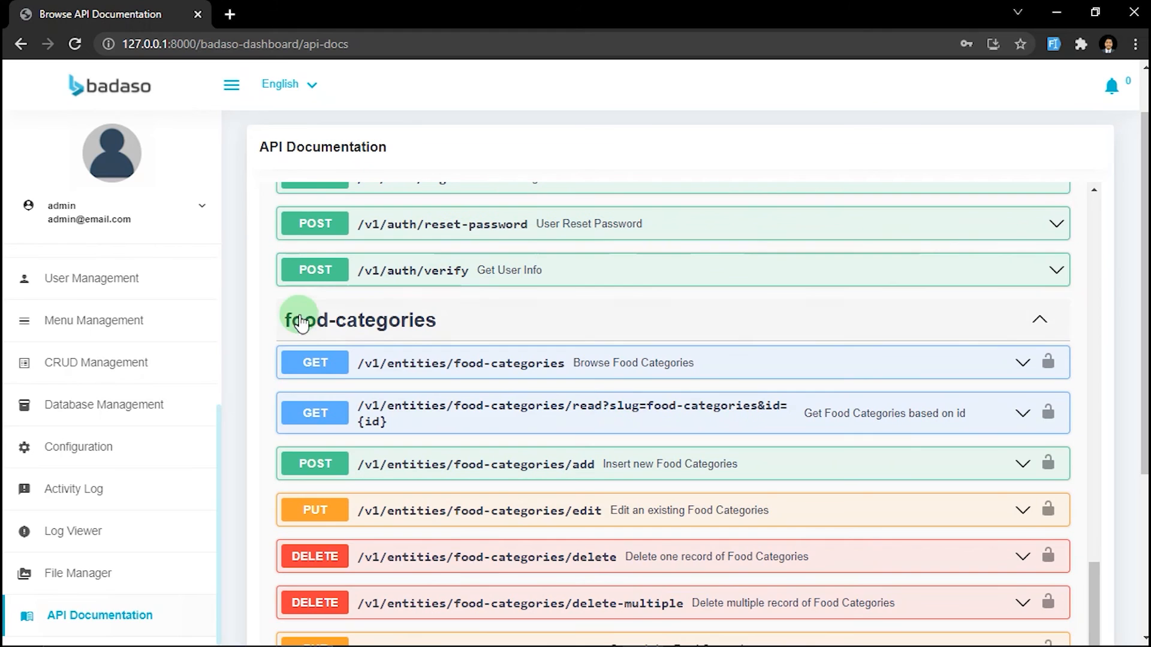
pyautogui.moveTo(312, 327)
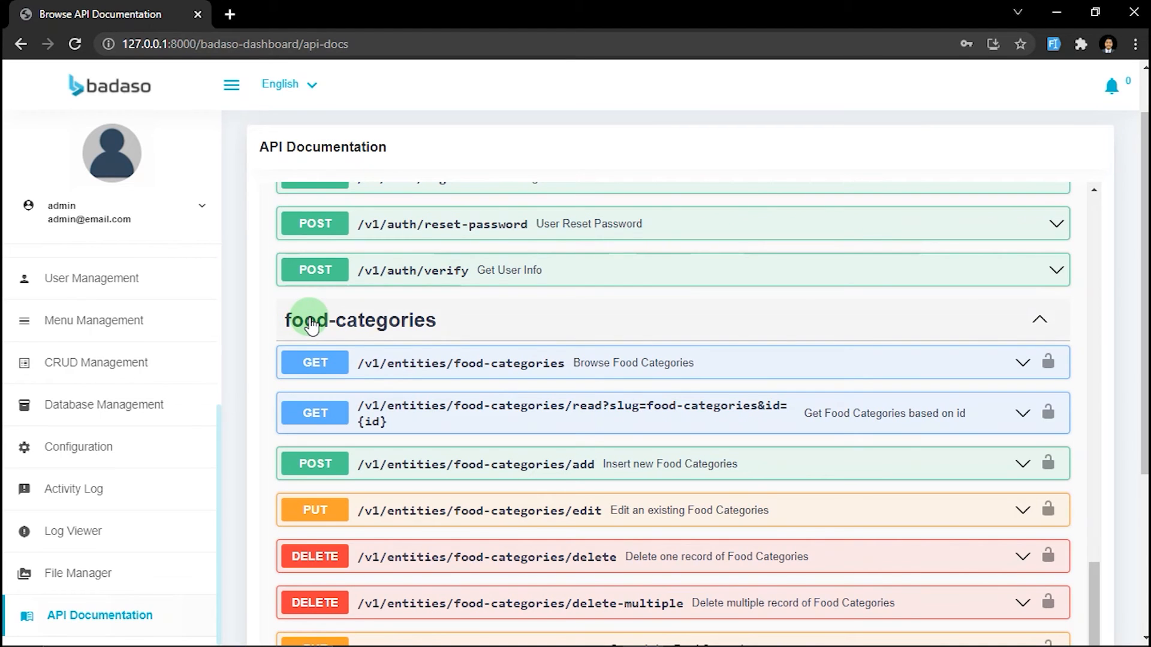
pyautogui.moveTo(442, 322)
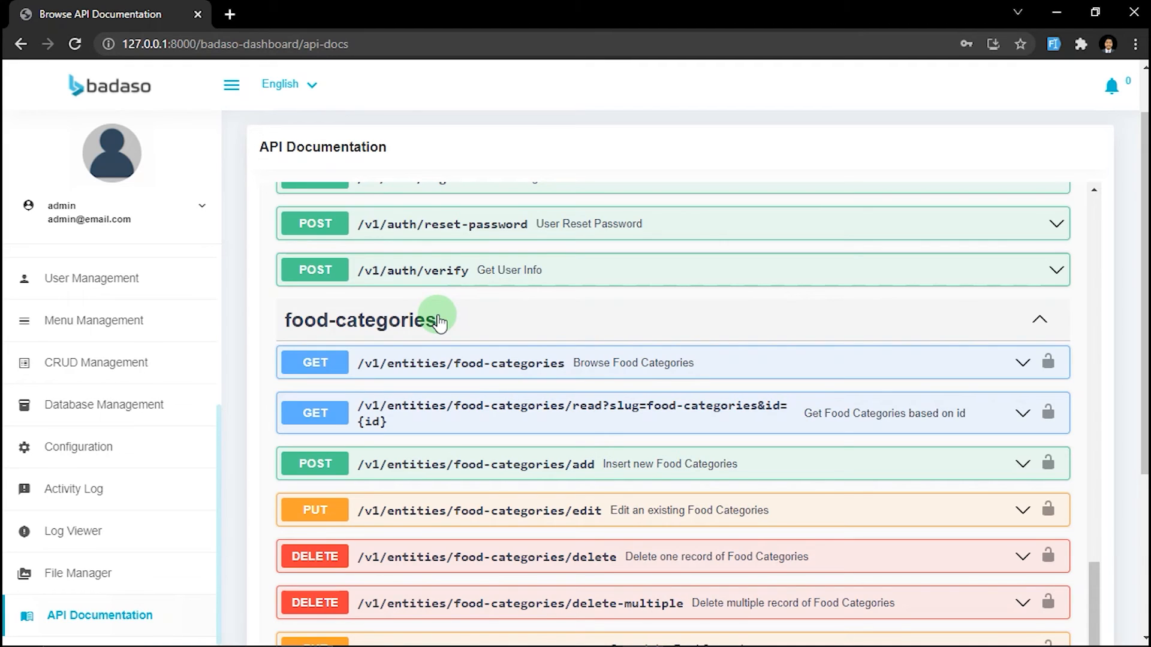
pyautogui.moveTo(768, 378)
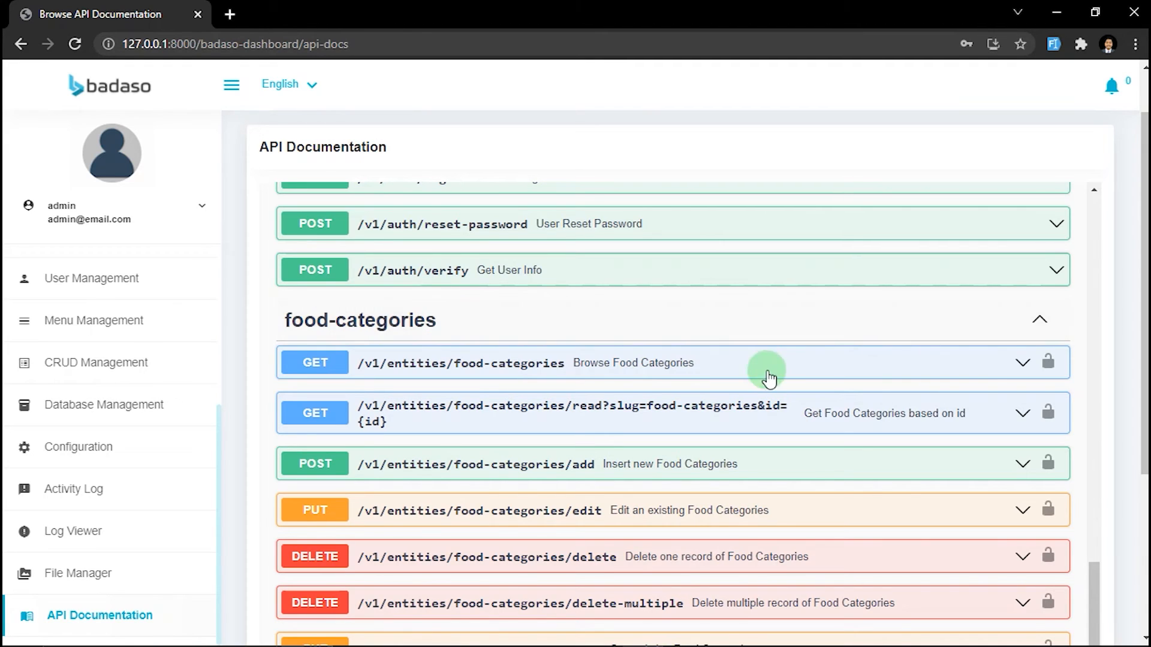
pyautogui.moveTo(763, 370)
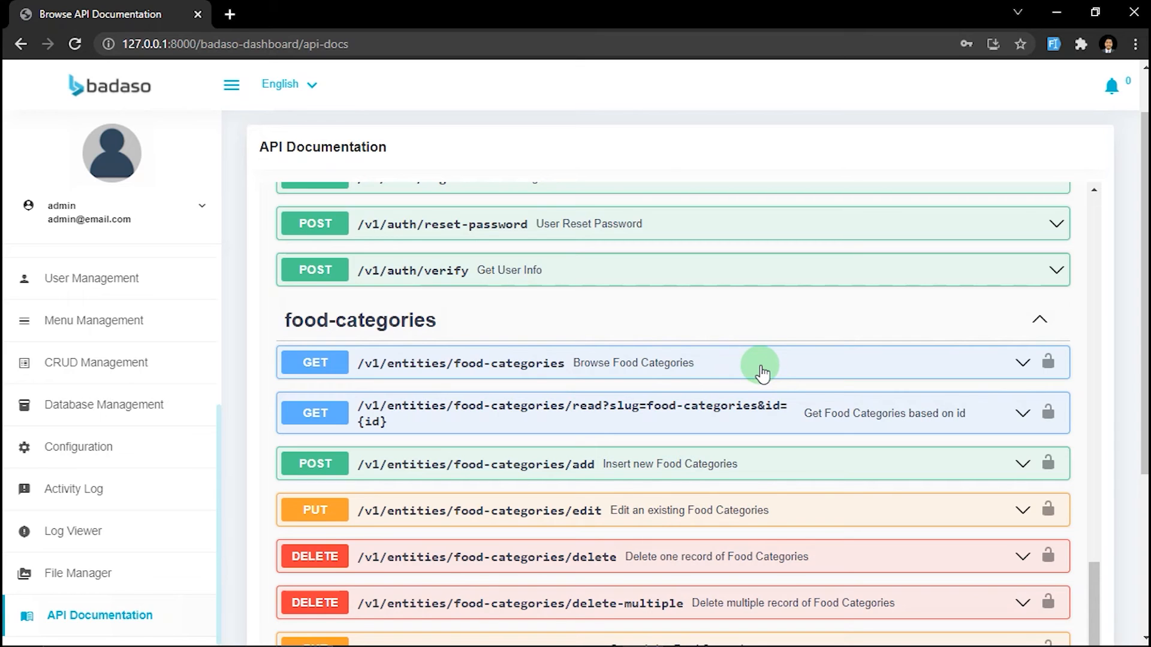
pyautogui.moveTo(776, 374)
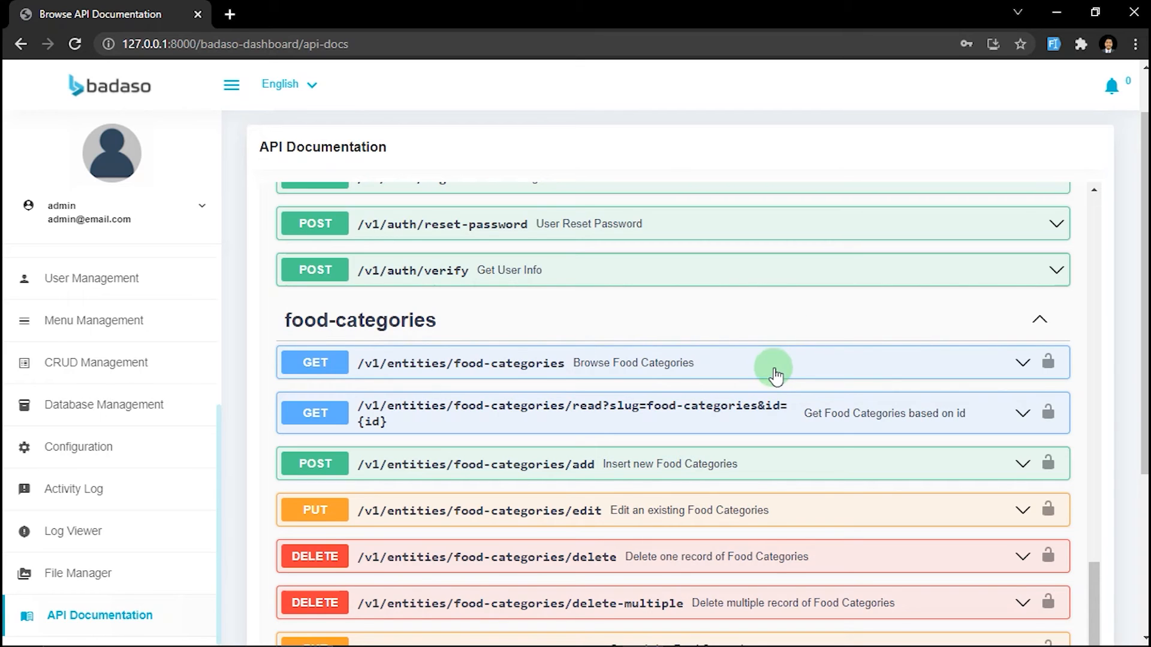
pyautogui.moveTo(772, 342)
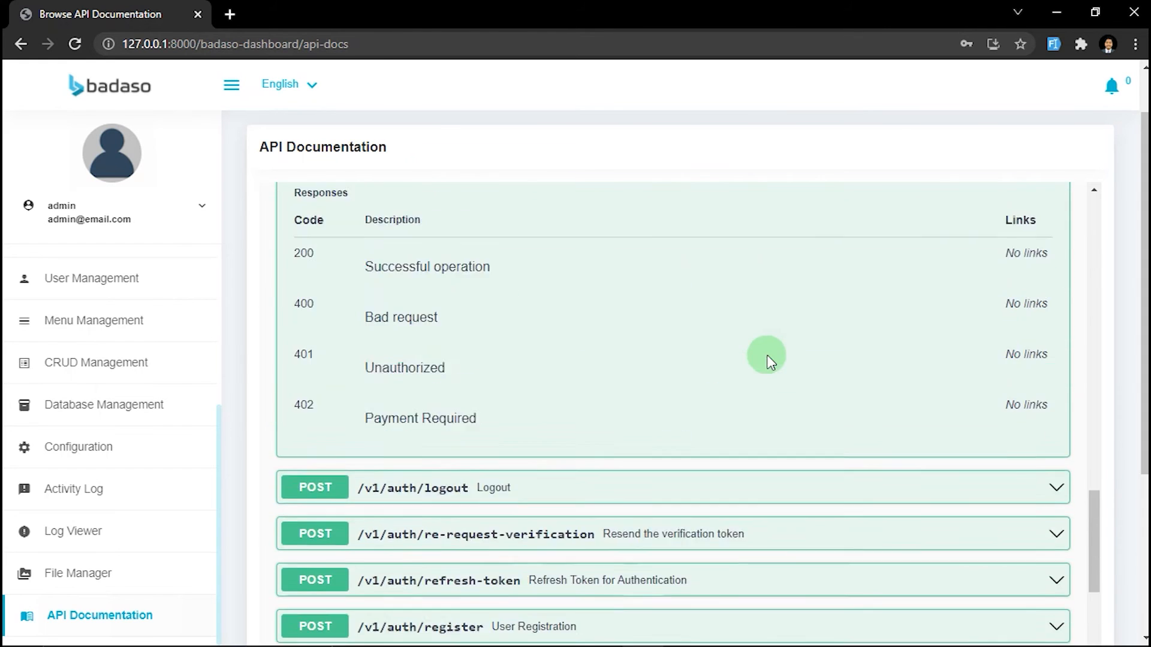
# - Scroll back toward the header with the Servers dropdown and Authorize button
pyautogui.scroll(3)
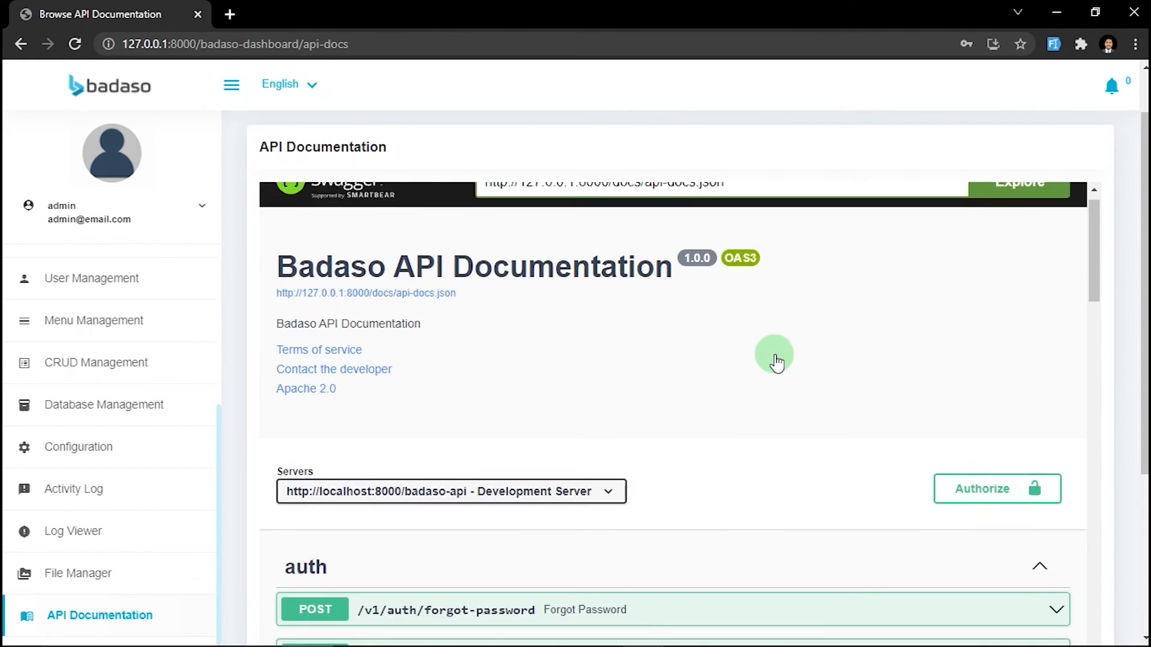
pyautogui.scroll(-3)
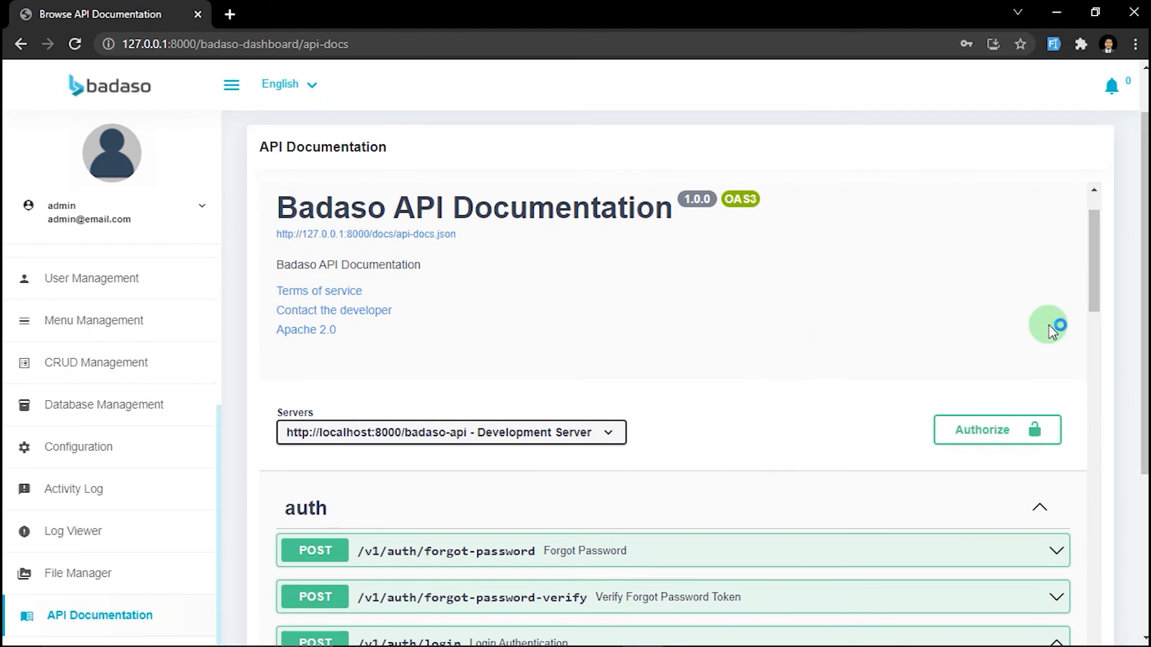
pyautogui.click(995, 431)
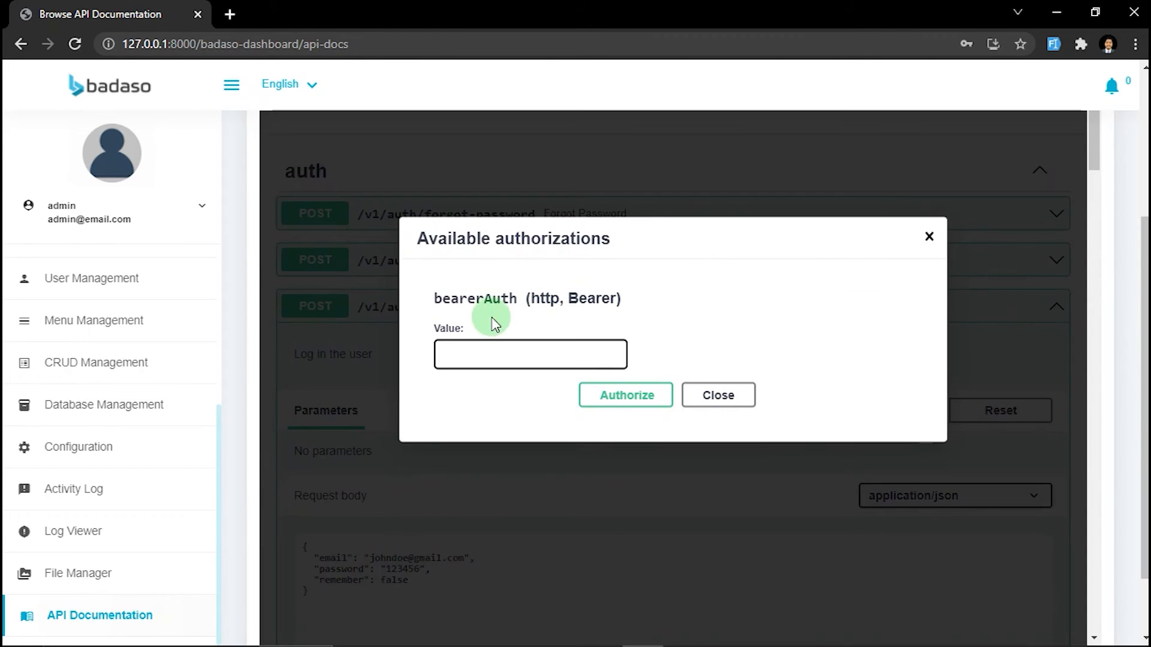
pyautogui.moveTo(949, 252)
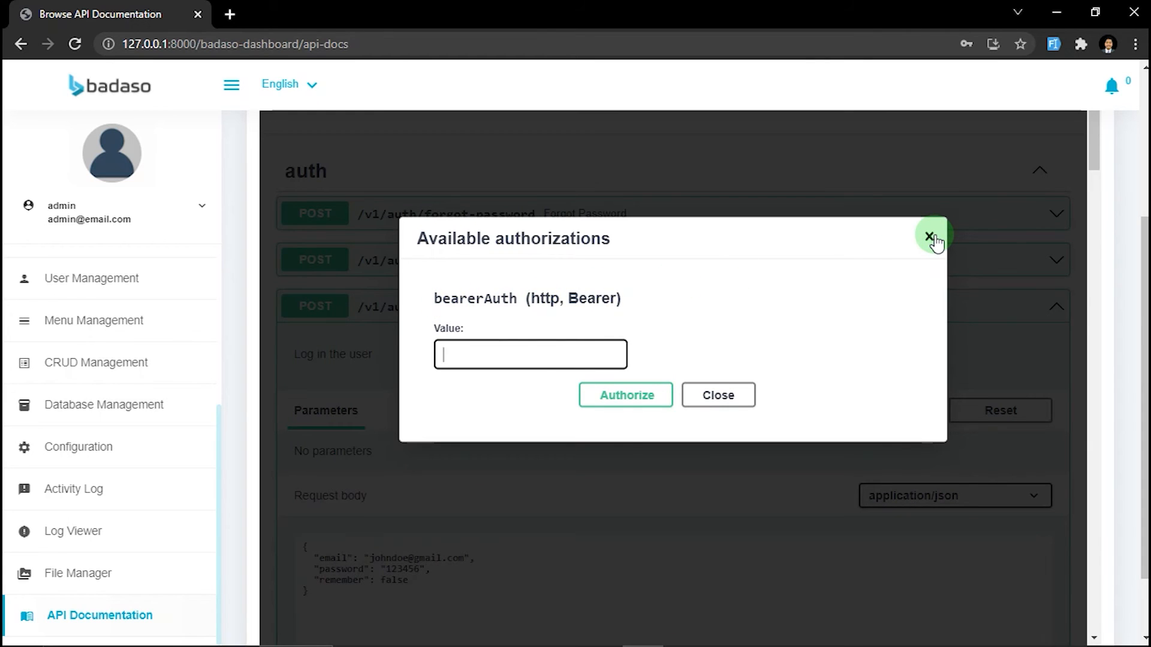
pyautogui.click(928, 237)
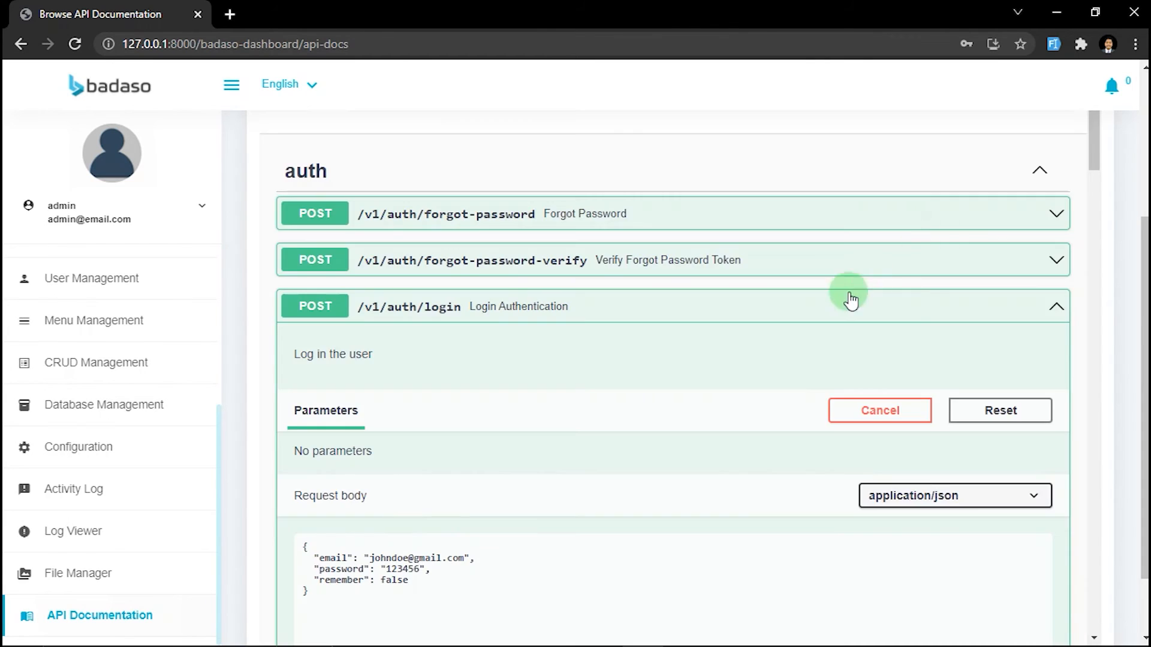
# - Select and copy John Doe's accessToken value from the successful login response body
pyautogui.click(486, 391)
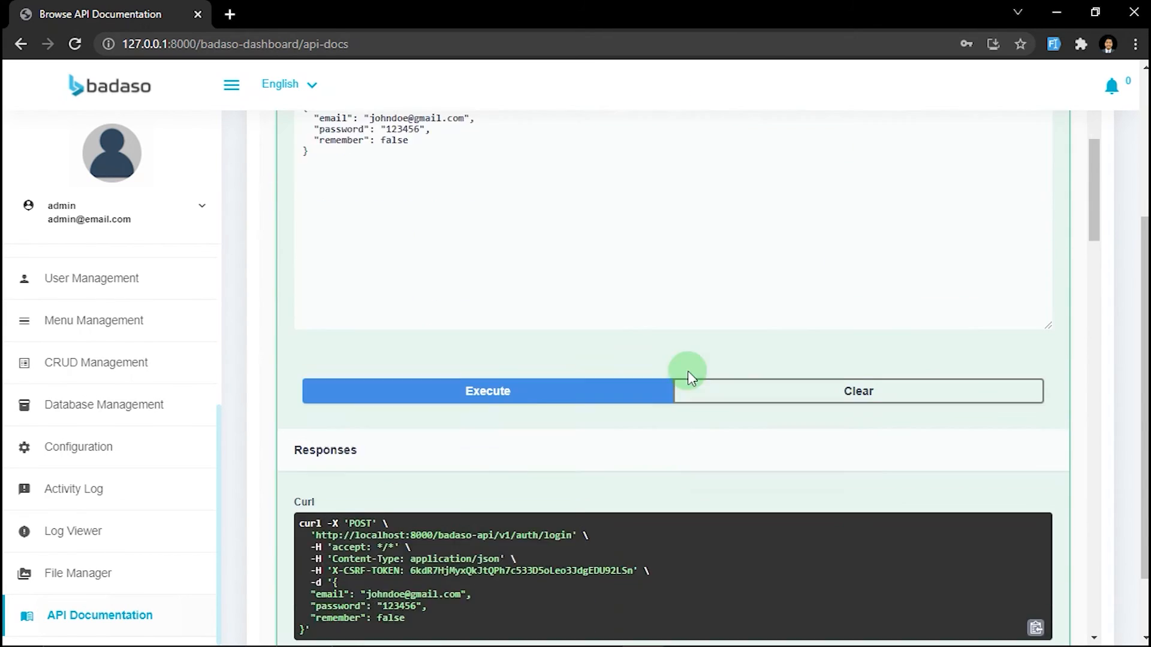
pyautogui.click(486, 391)
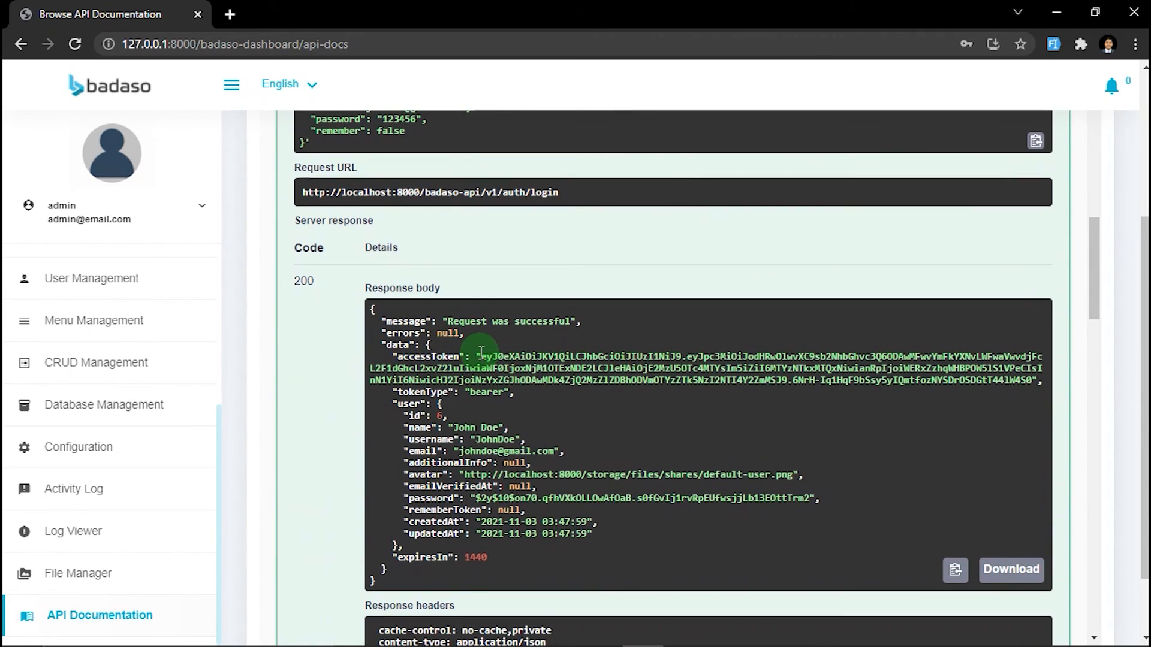
pyautogui.moveTo(480, 358); pyautogui.dragTo(1028, 380)
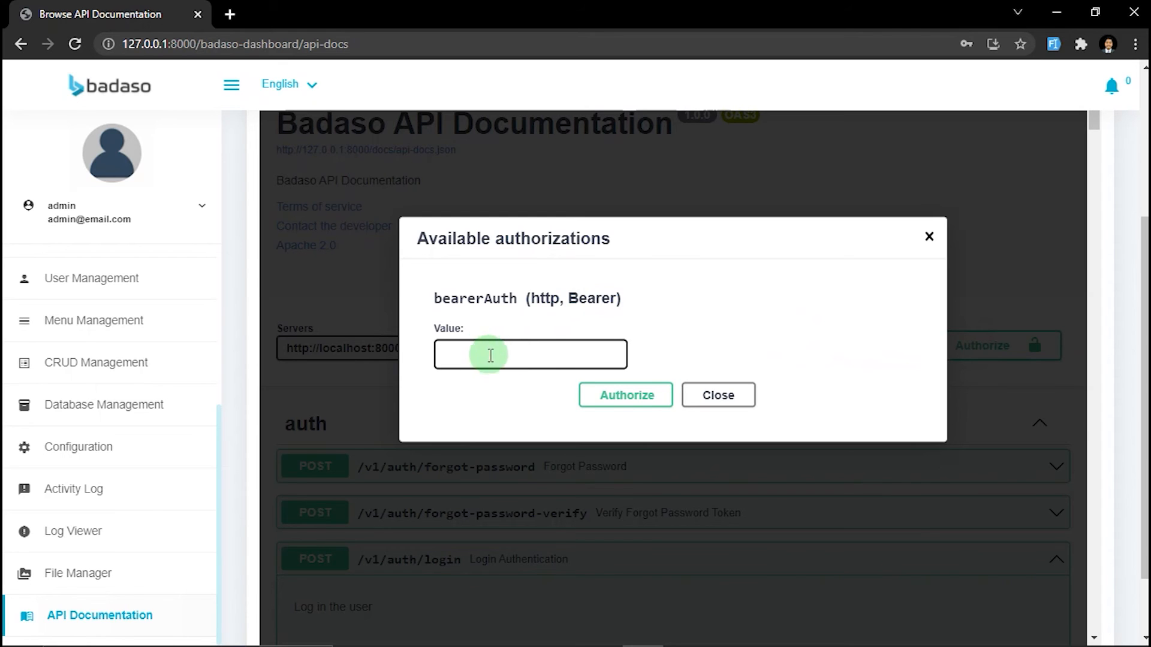
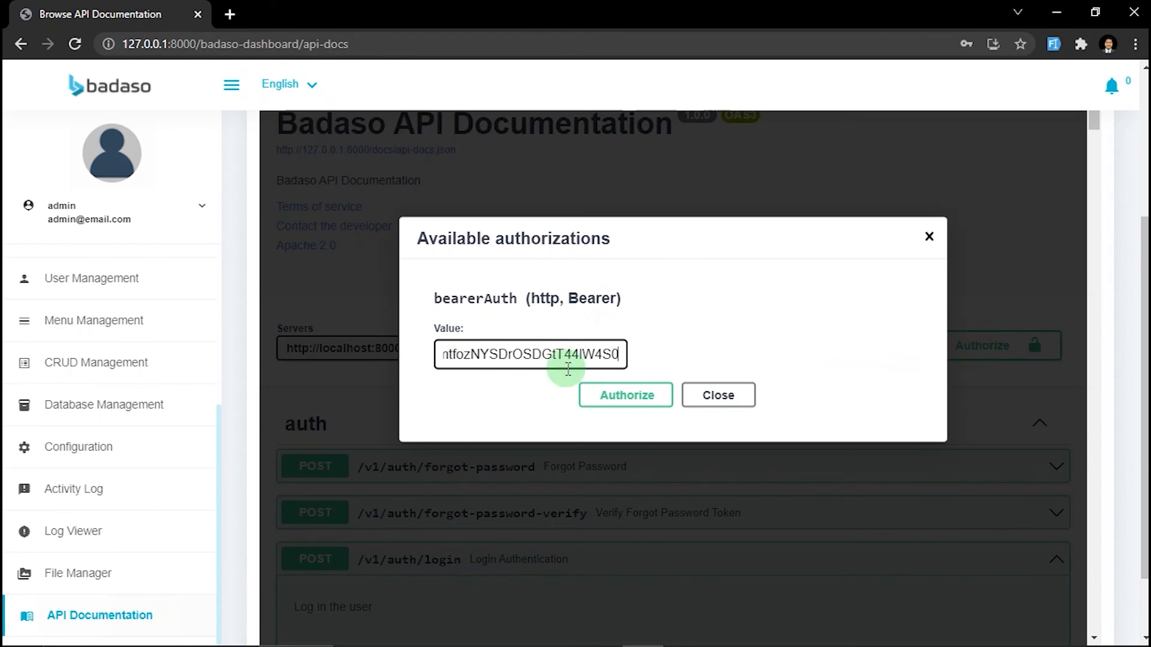
# - Authorize bearerAuth with the pasted access token and close the authorization dialog
pyautogui.click(607, 396)
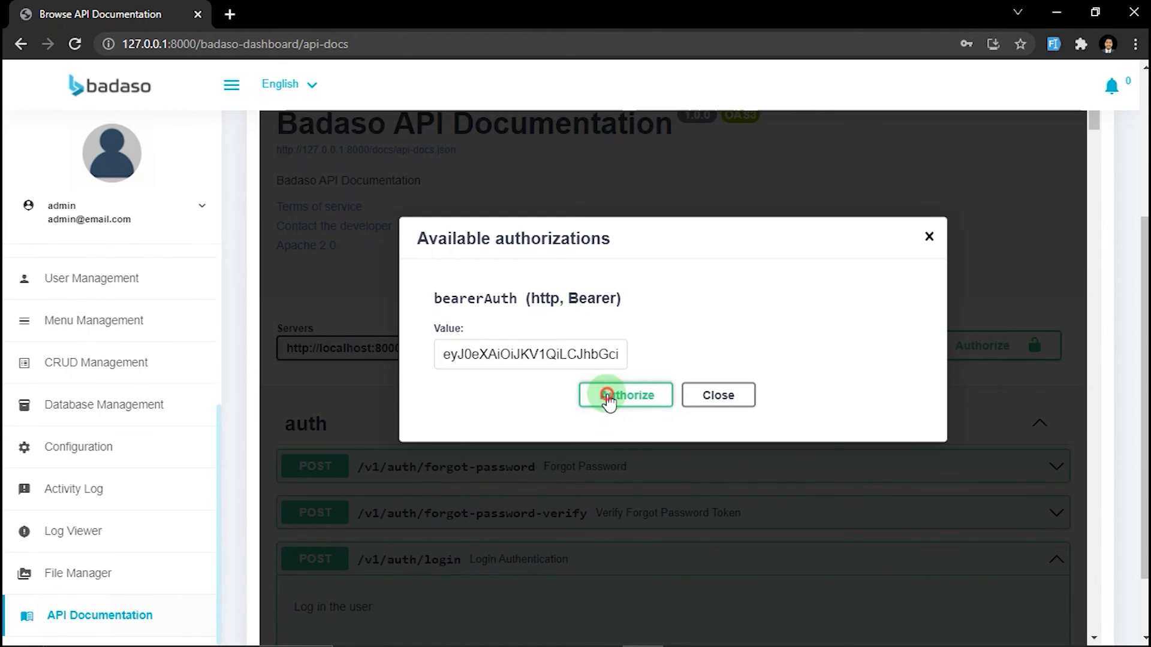
pyautogui.click(625, 395)
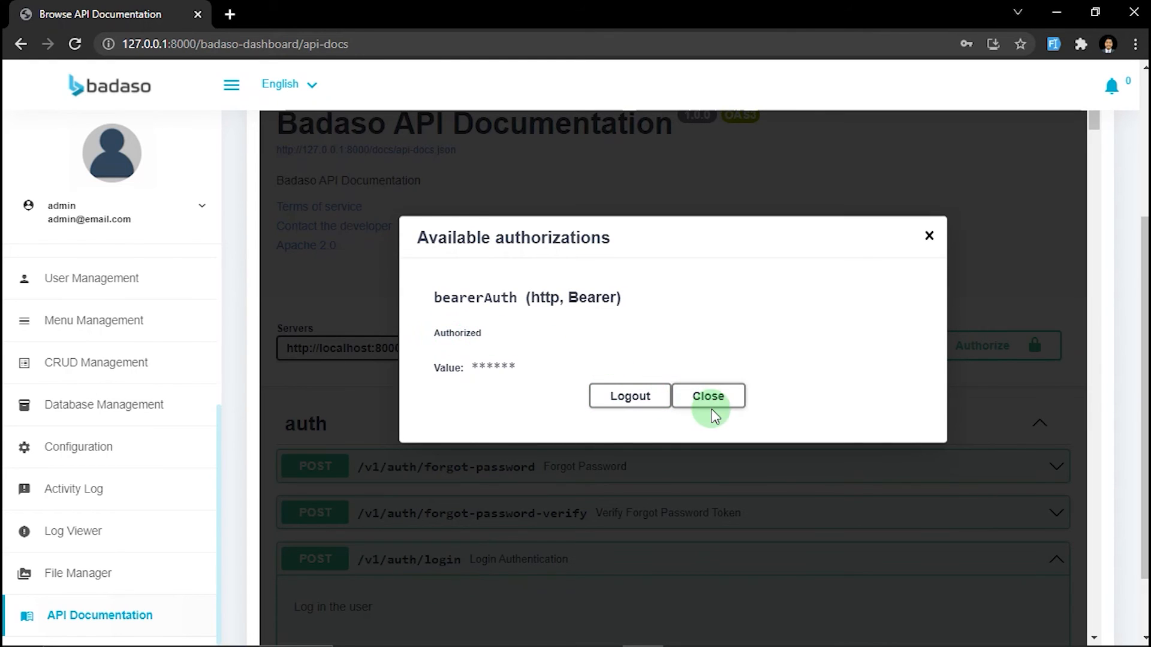
pyautogui.click(709, 396)
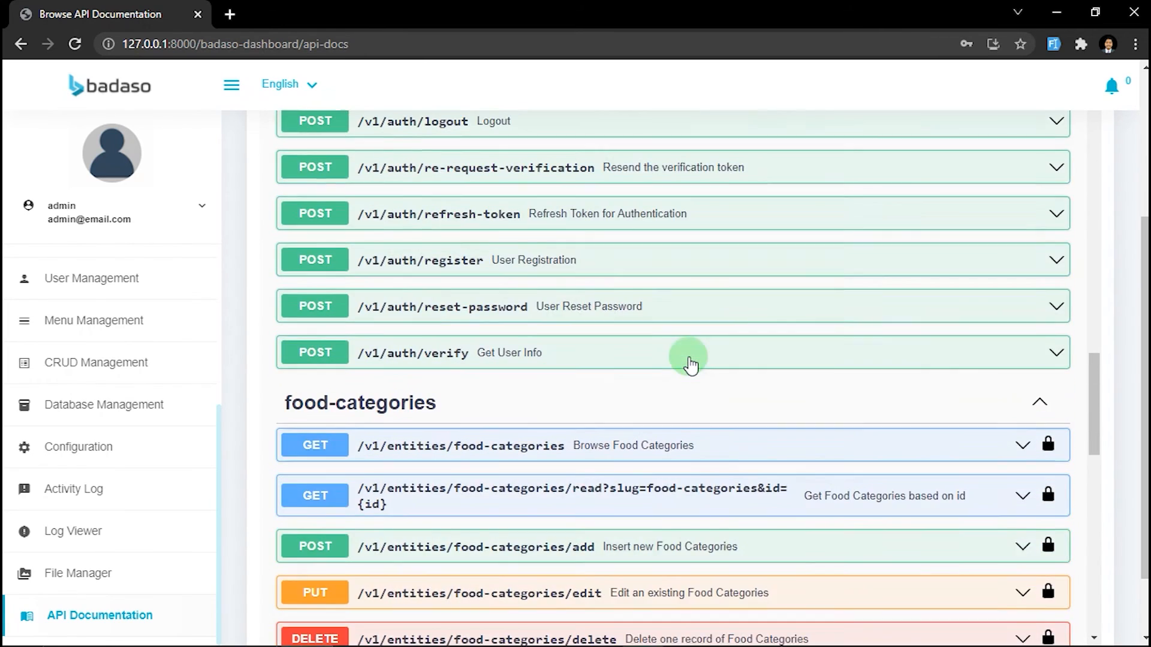
# - Expand GET /v1/entities/food-categories, enable Try it out and execute the request
pyautogui.scroll(-3)
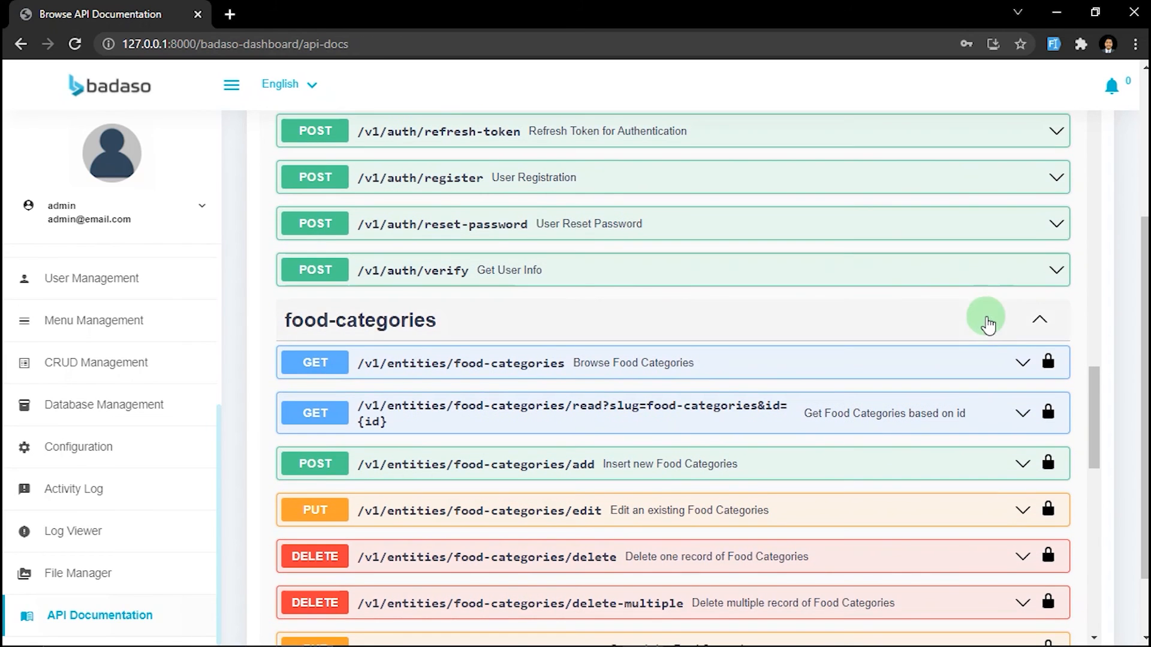
pyautogui.scroll(-3)
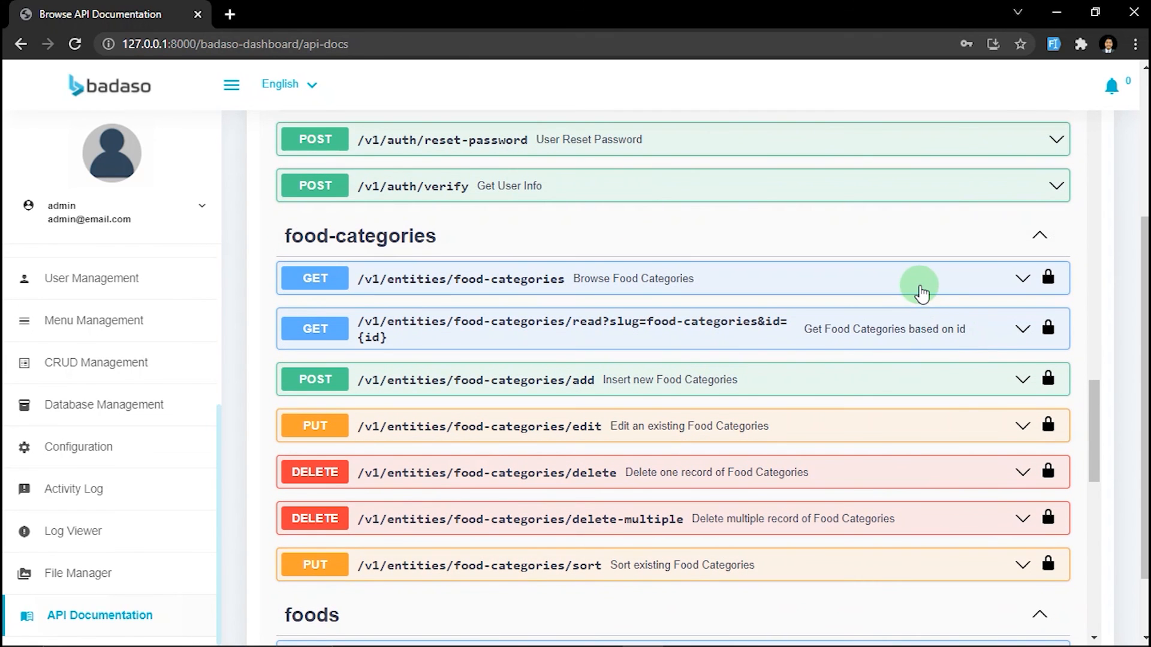
pyautogui.moveTo(844, 292)
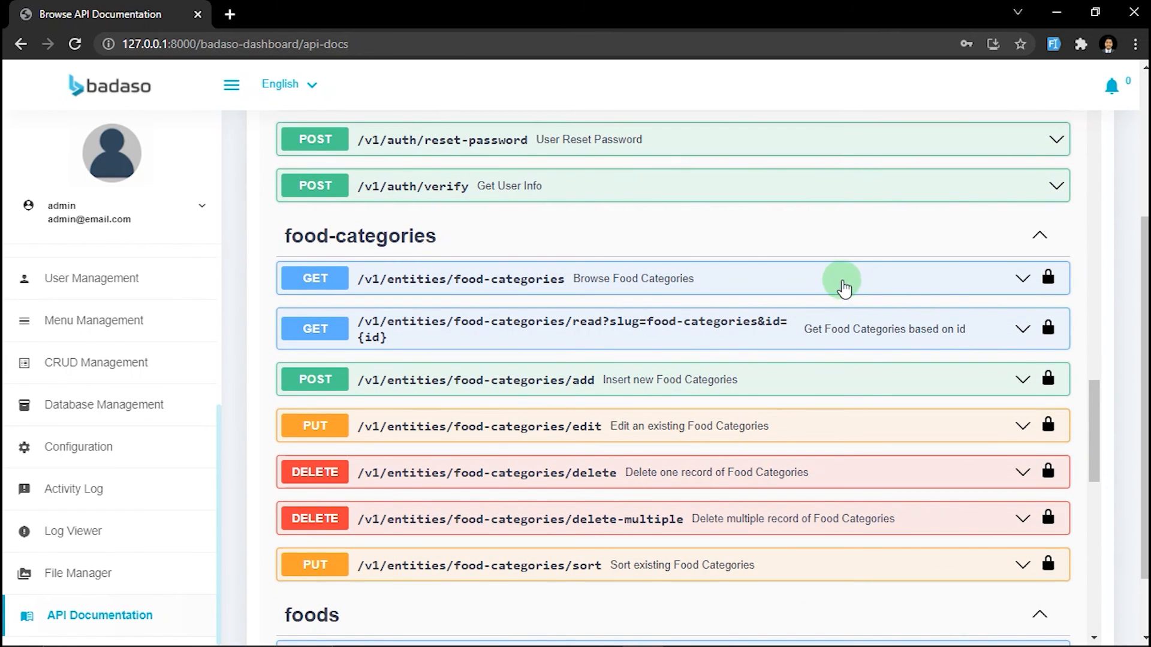
pyautogui.click(844, 285)
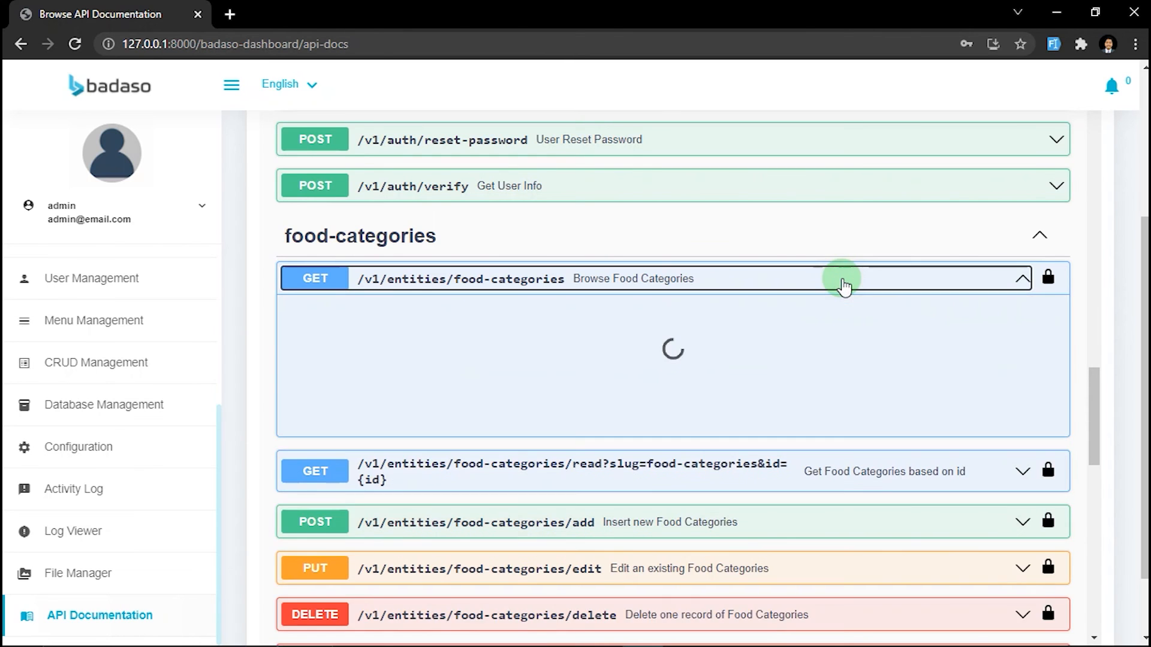
pyautogui.click(842, 279)
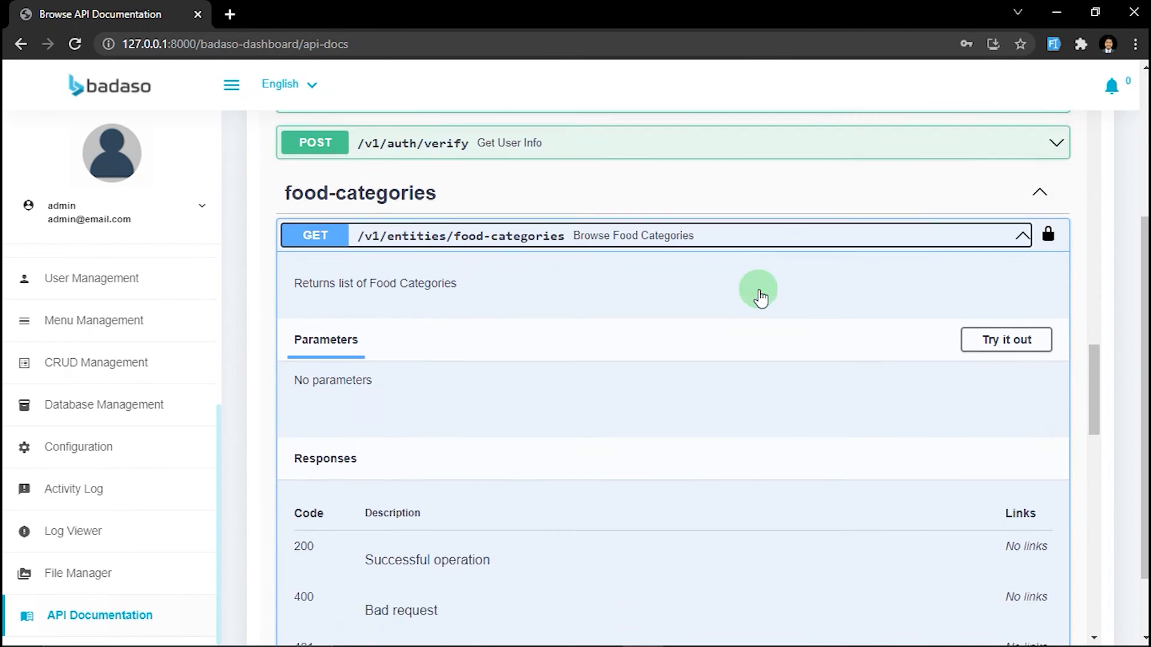
pyautogui.click(1006, 340)
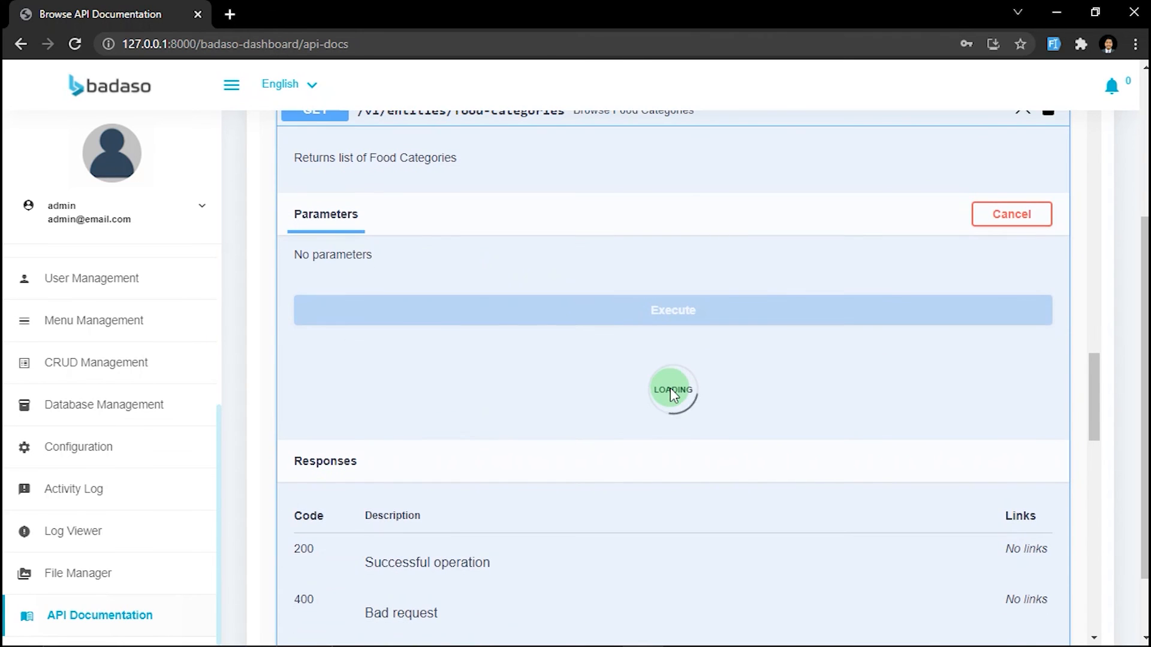
# - Read the 200 response body listing the two categories Eastern and Indonesia
pyautogui.click(673, 310)
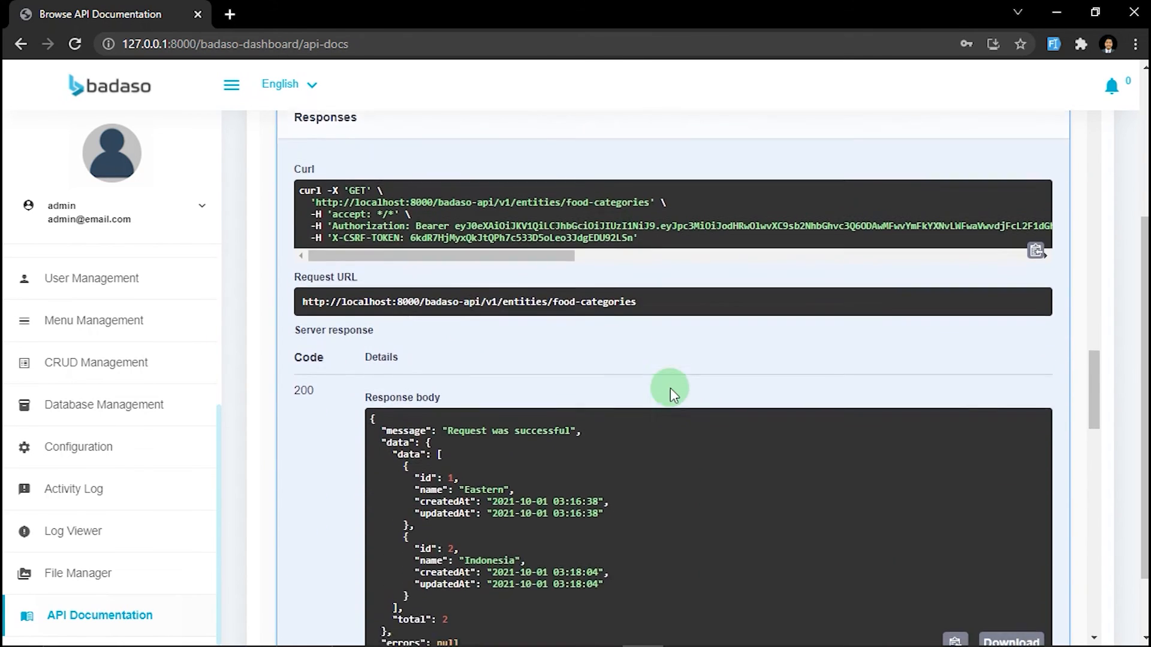
pyautogui.scroll(-3)
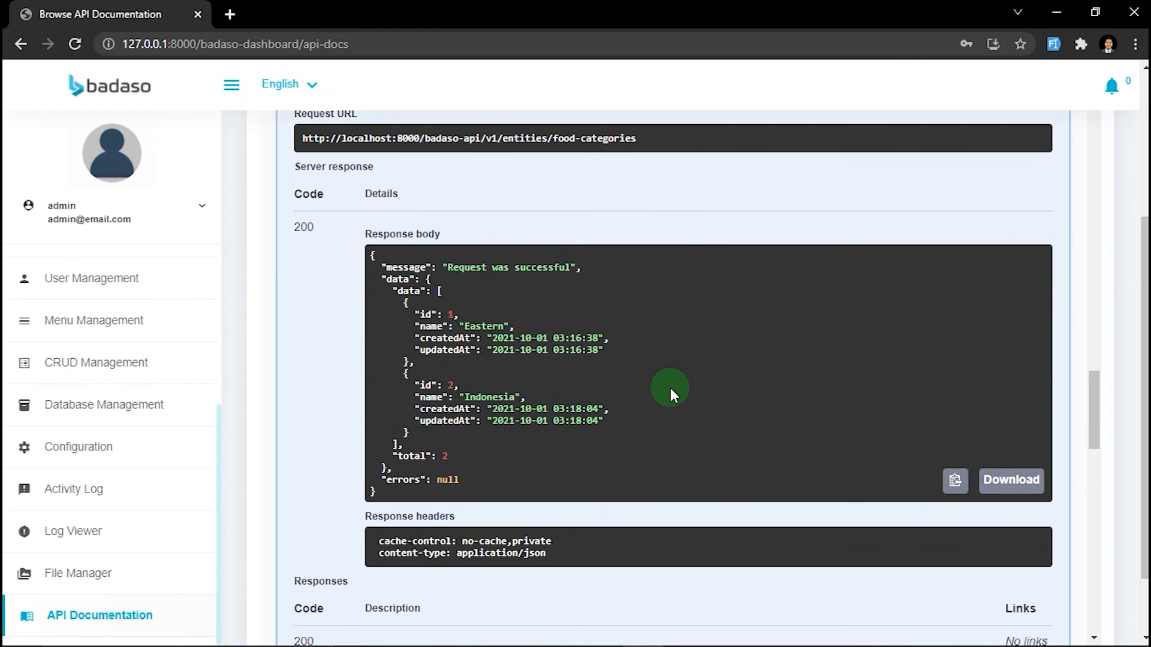
pyautogui.moveTo(664, 379)
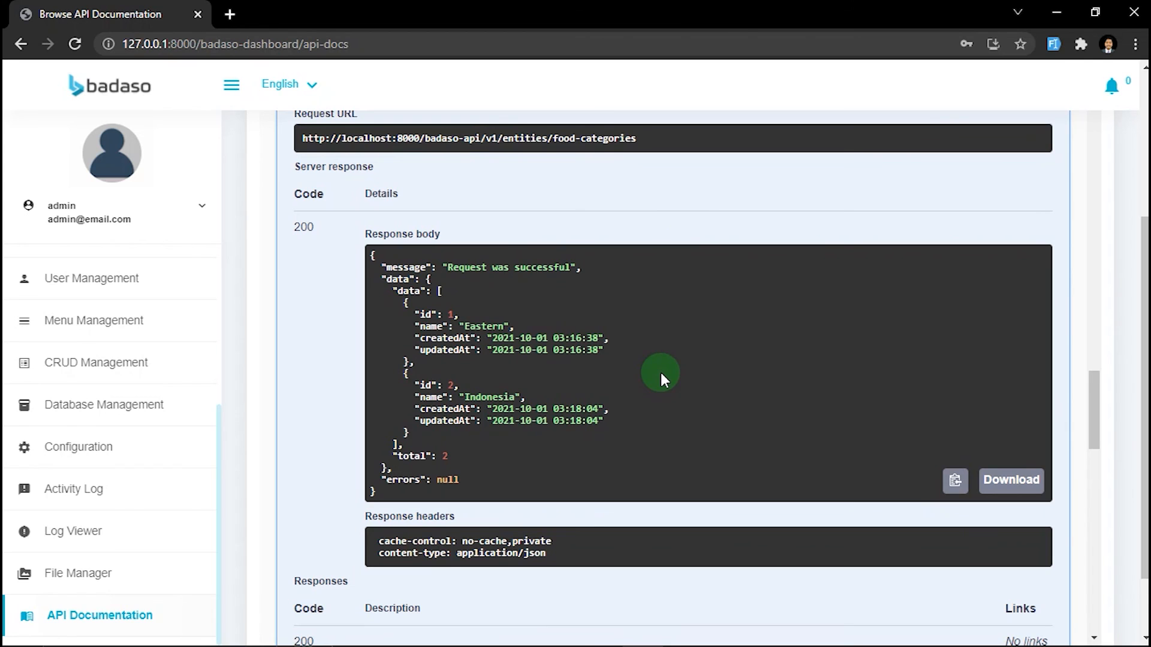
pyautogui.moveTo(472, 312)
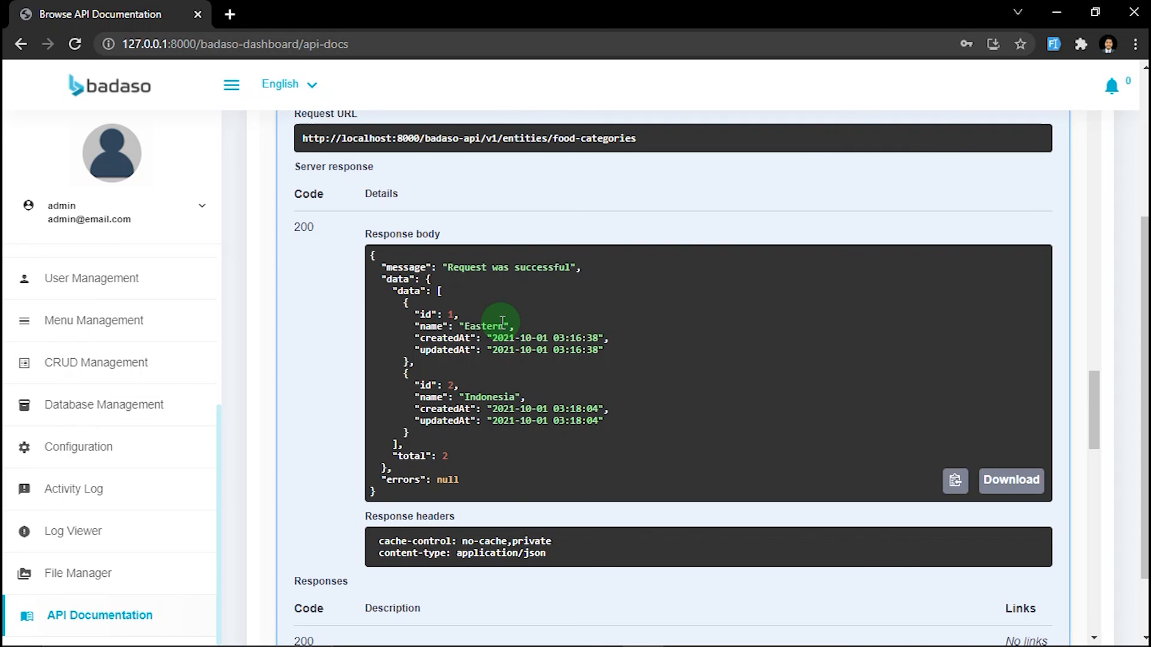
pyautogui.moveTo(549, 377)
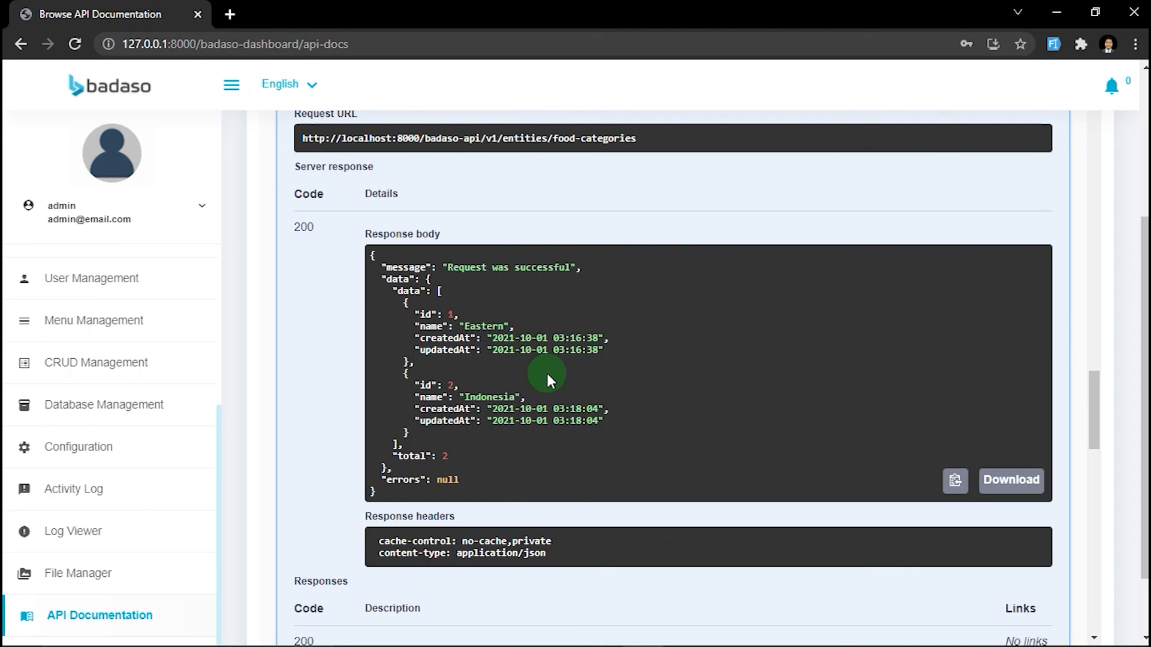